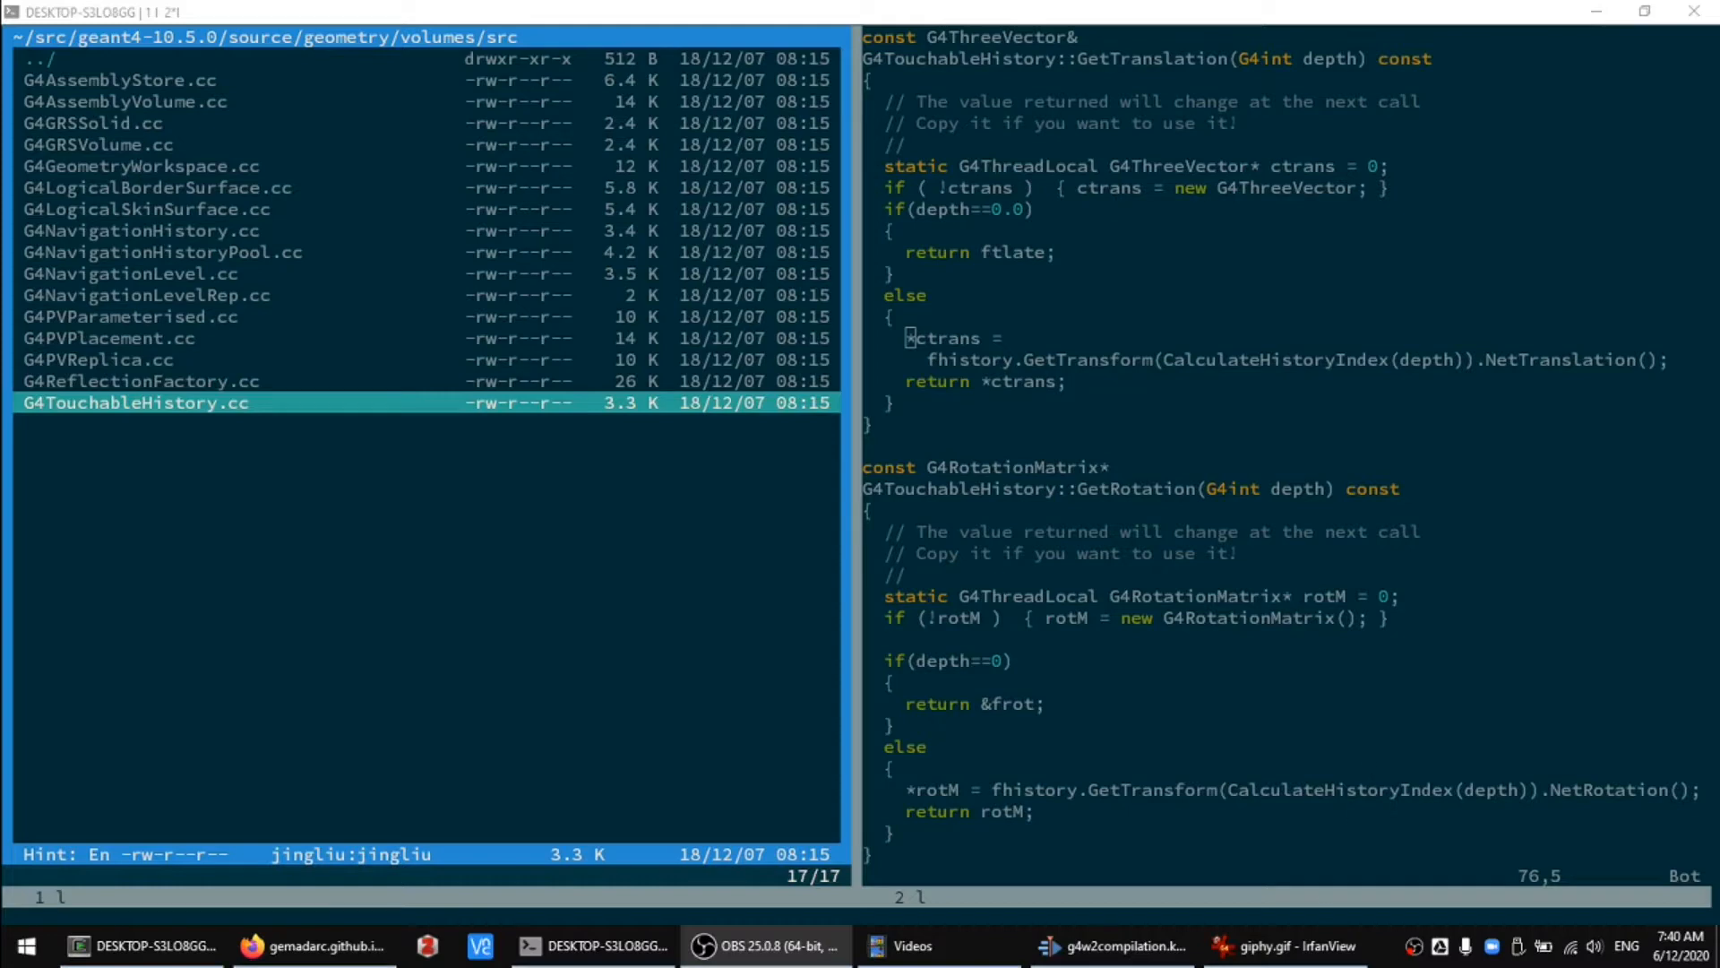
# Switch to Vim and search for 'gears' in the file explorer split
pyautogui.click(1281, 946)
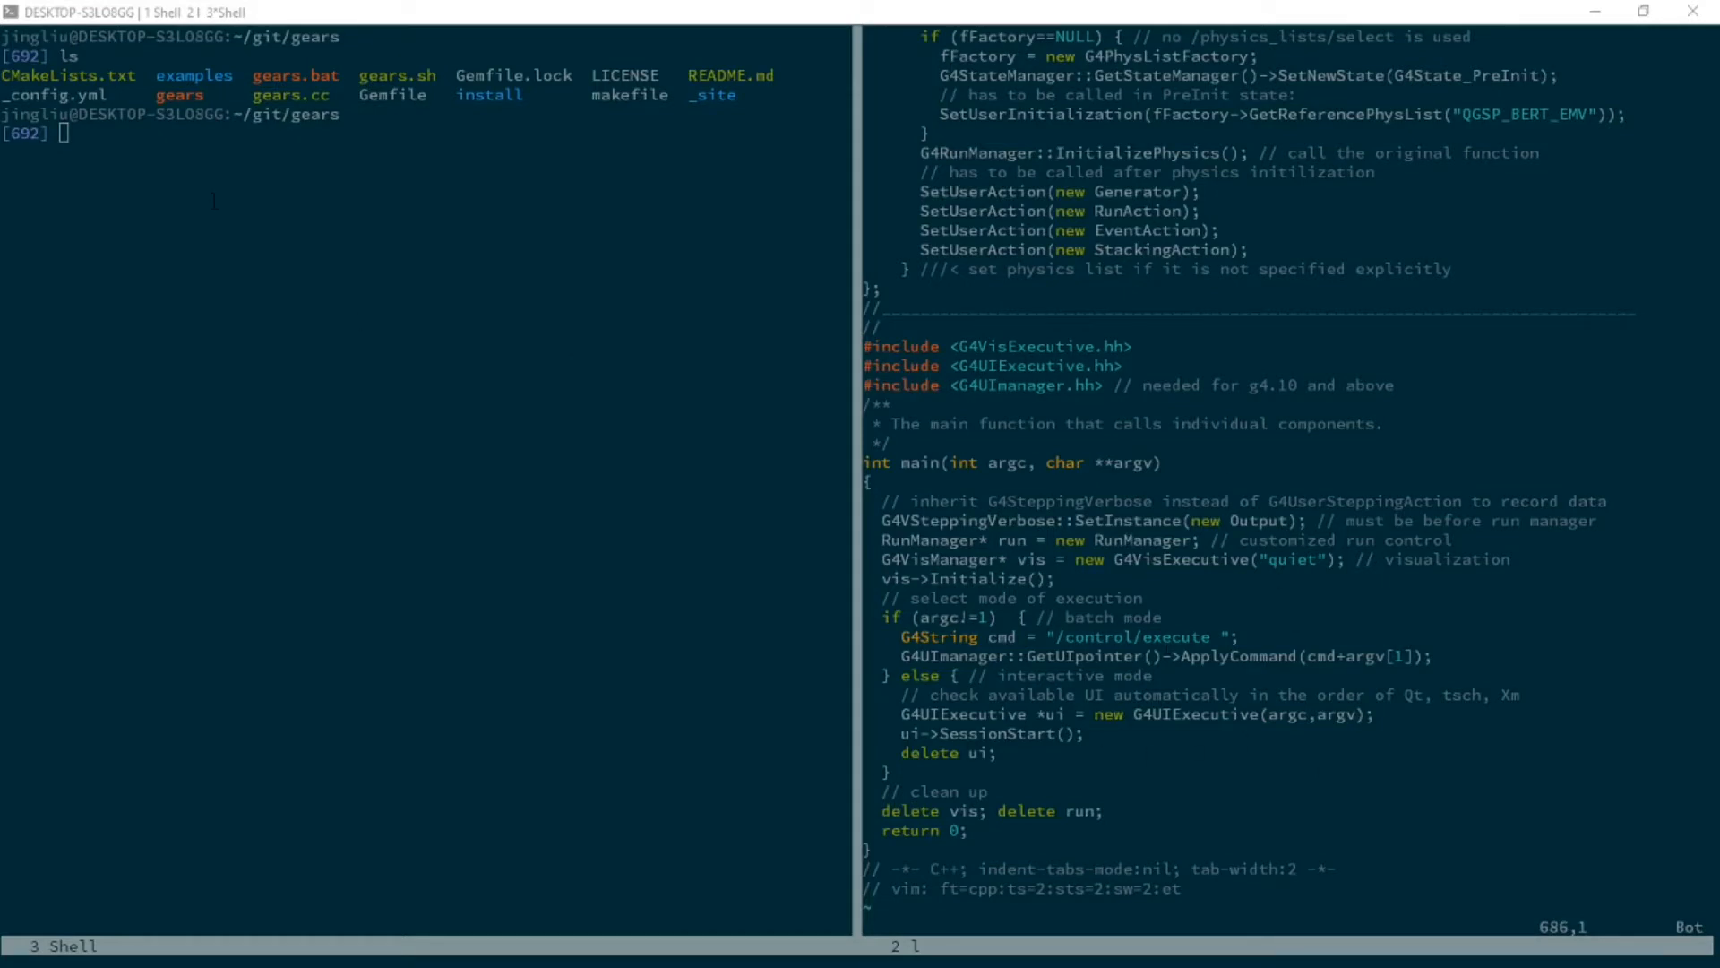
pyautogui.doubleClick(179, 94)
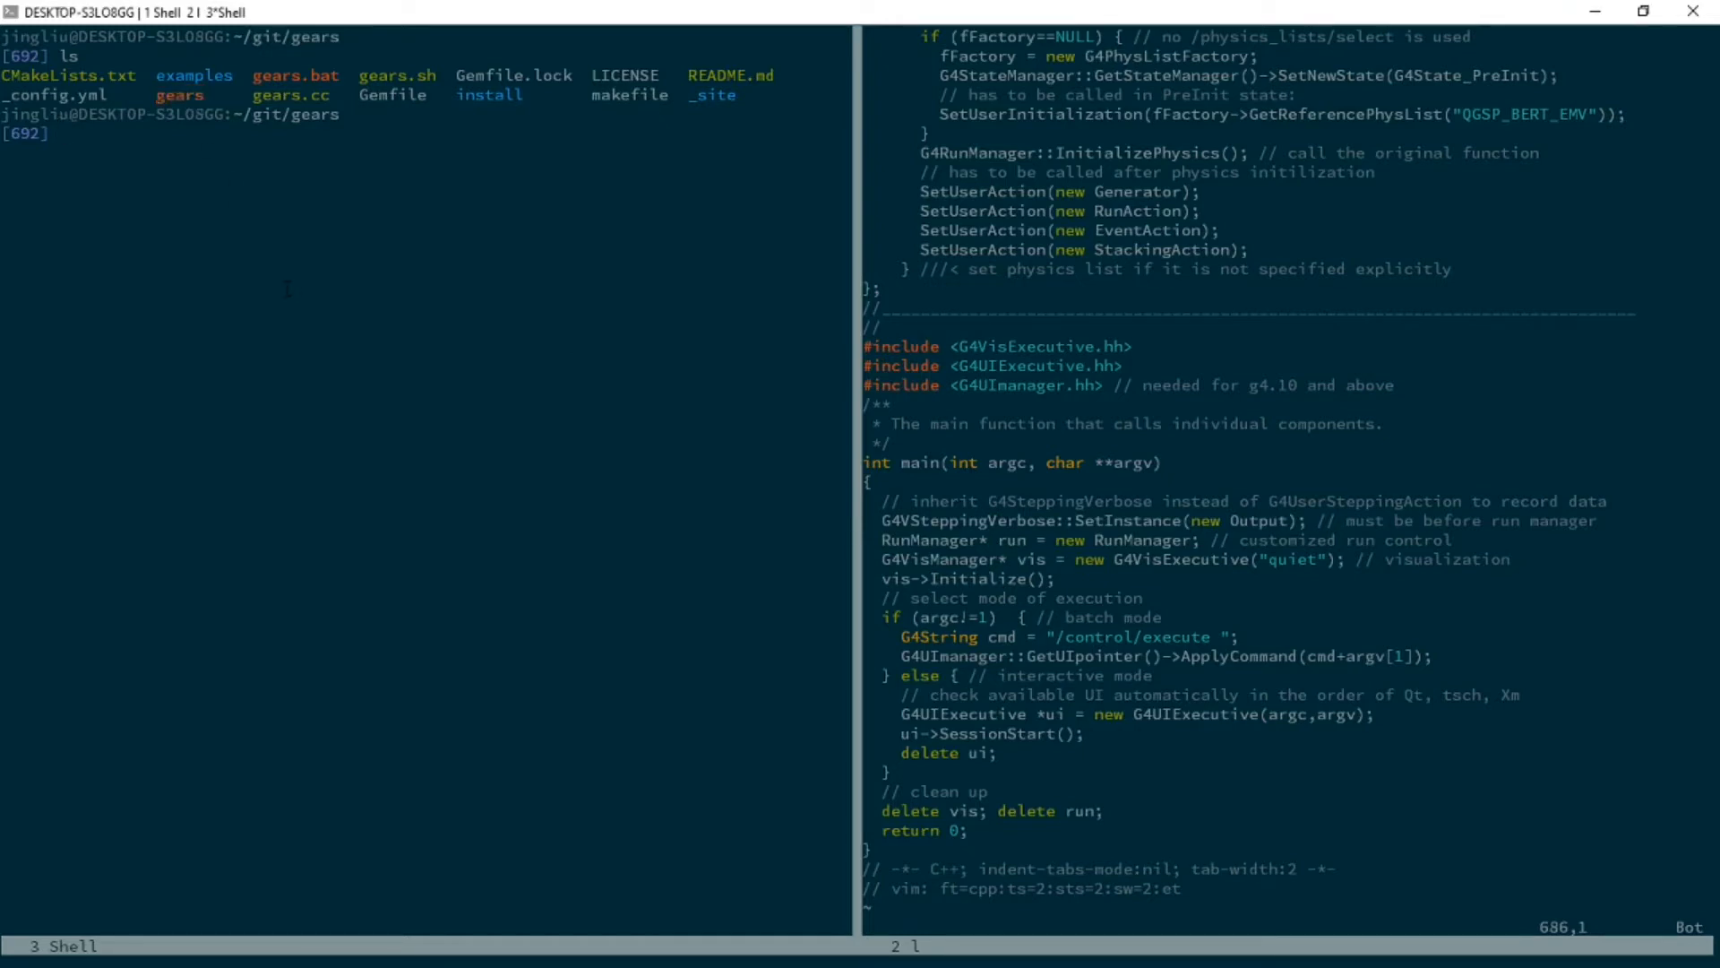
pyautogui.write('gears')
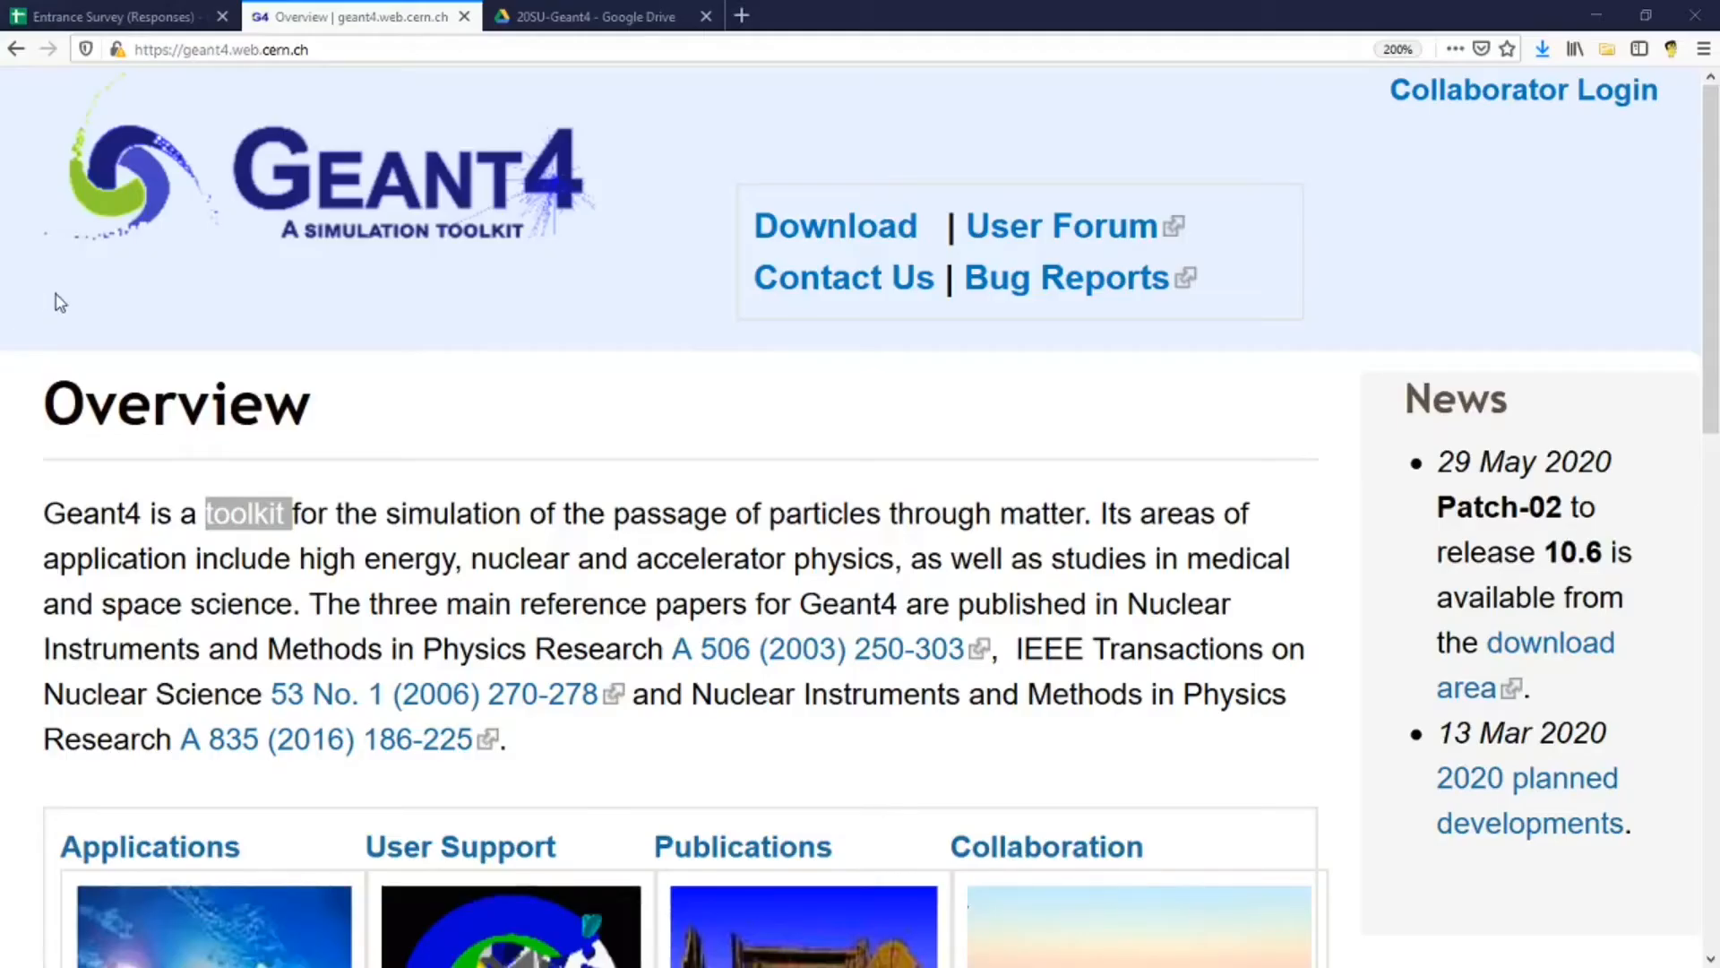
# Highlight 'Geant4' and 'toolkit' in the overview and move down to the Linux-g++ library list
pyautogui.doubleClick(95, 513)
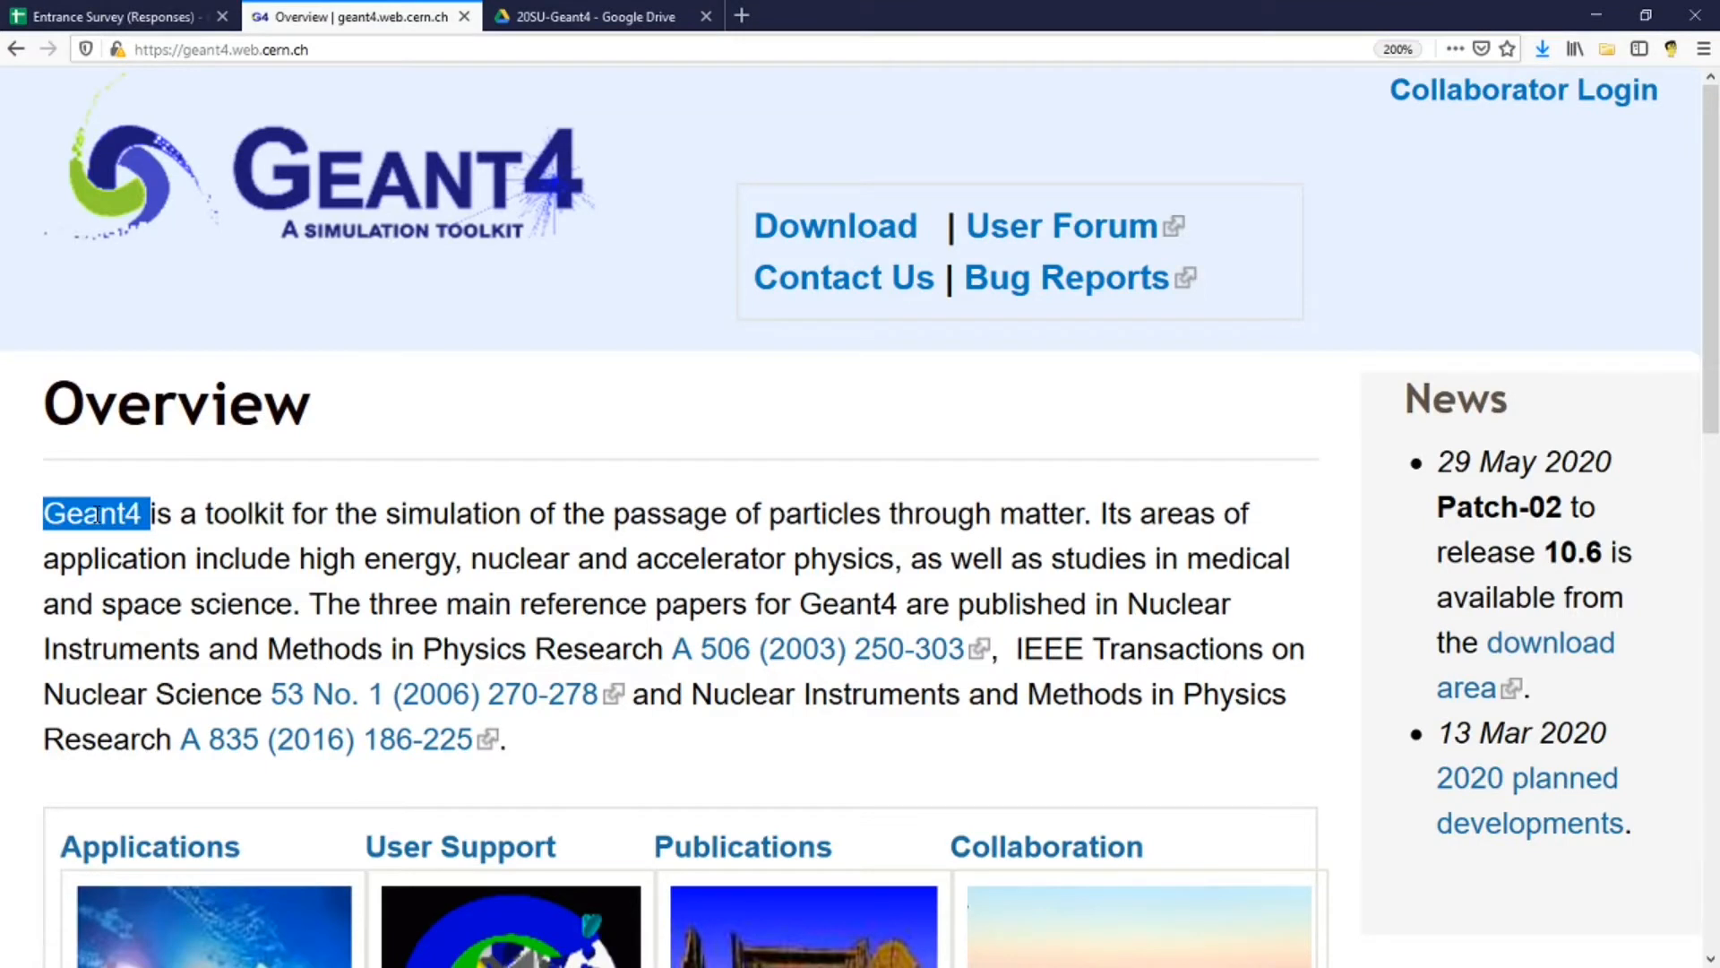
pyautogui.doubleClick(247, 513)
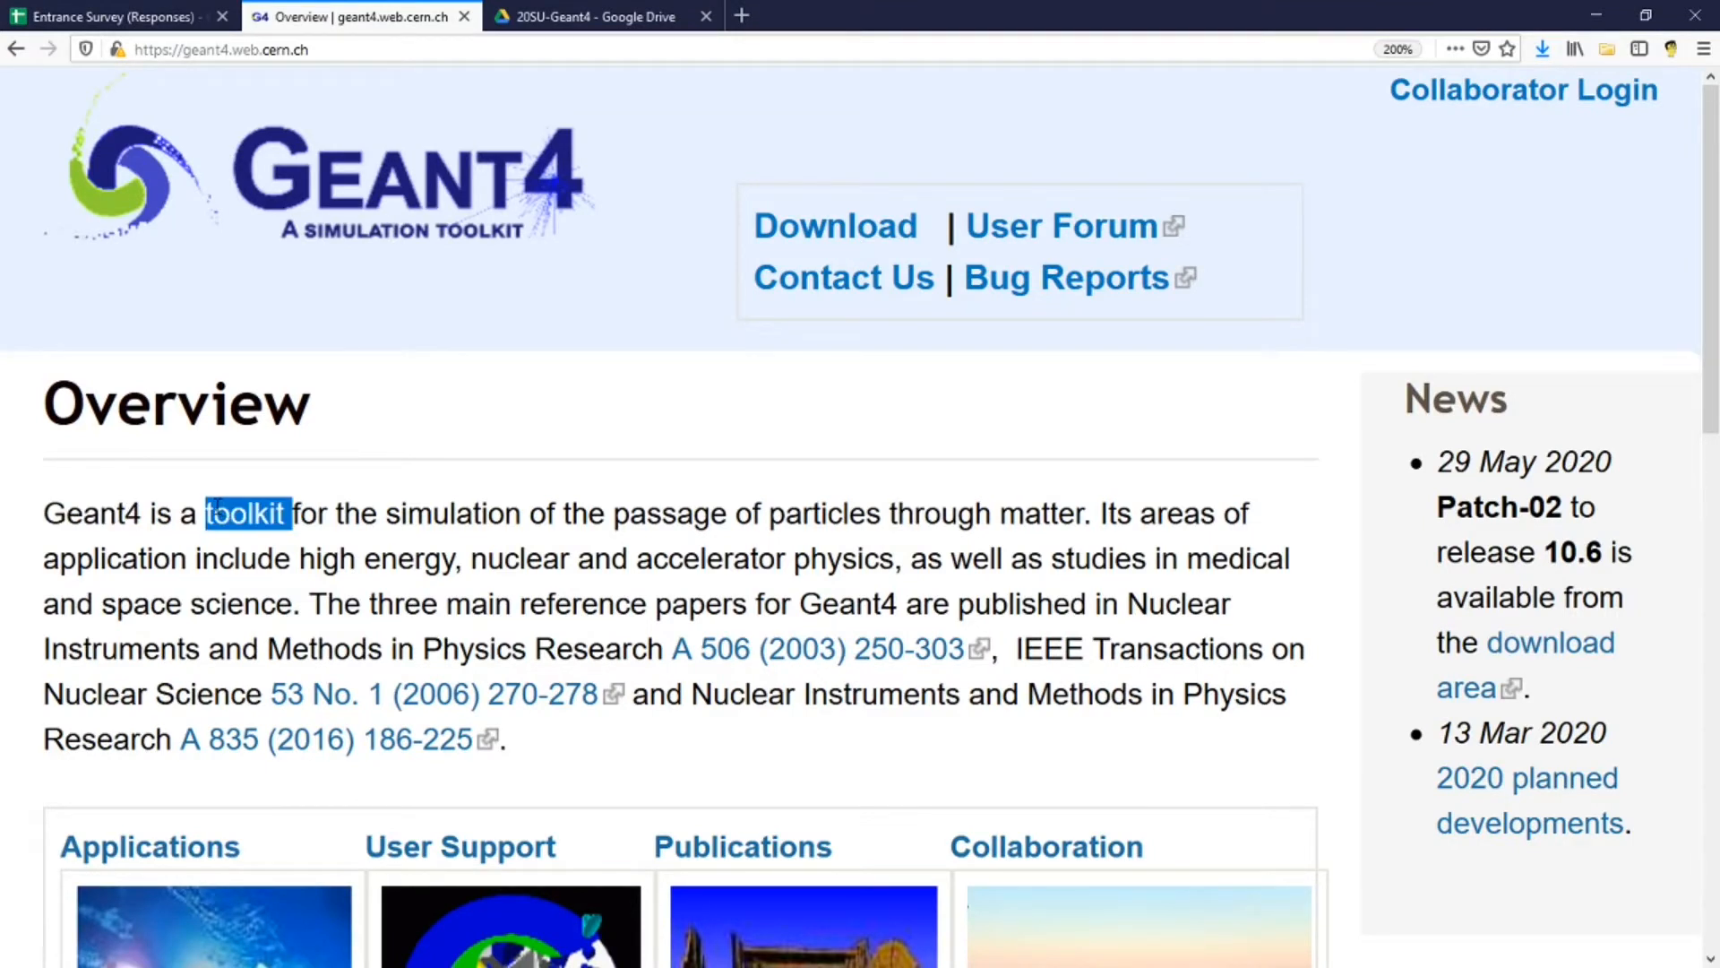
pyautogui.moveTo(182, 449)
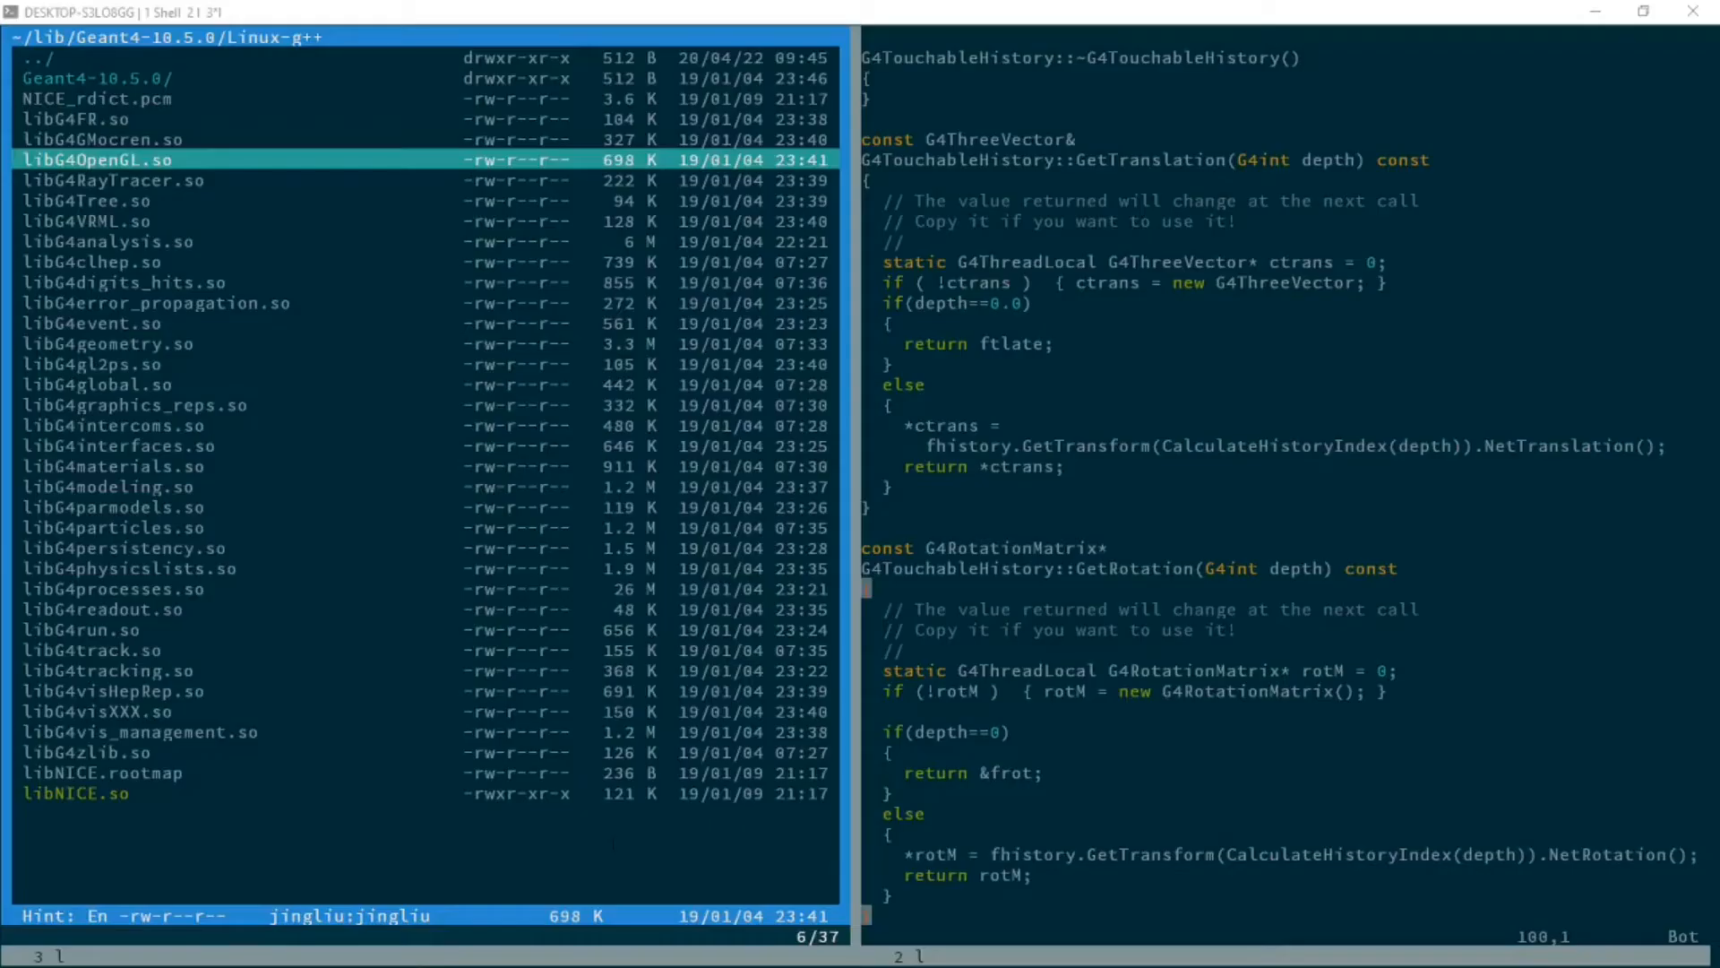
pyautogui.press('Down')
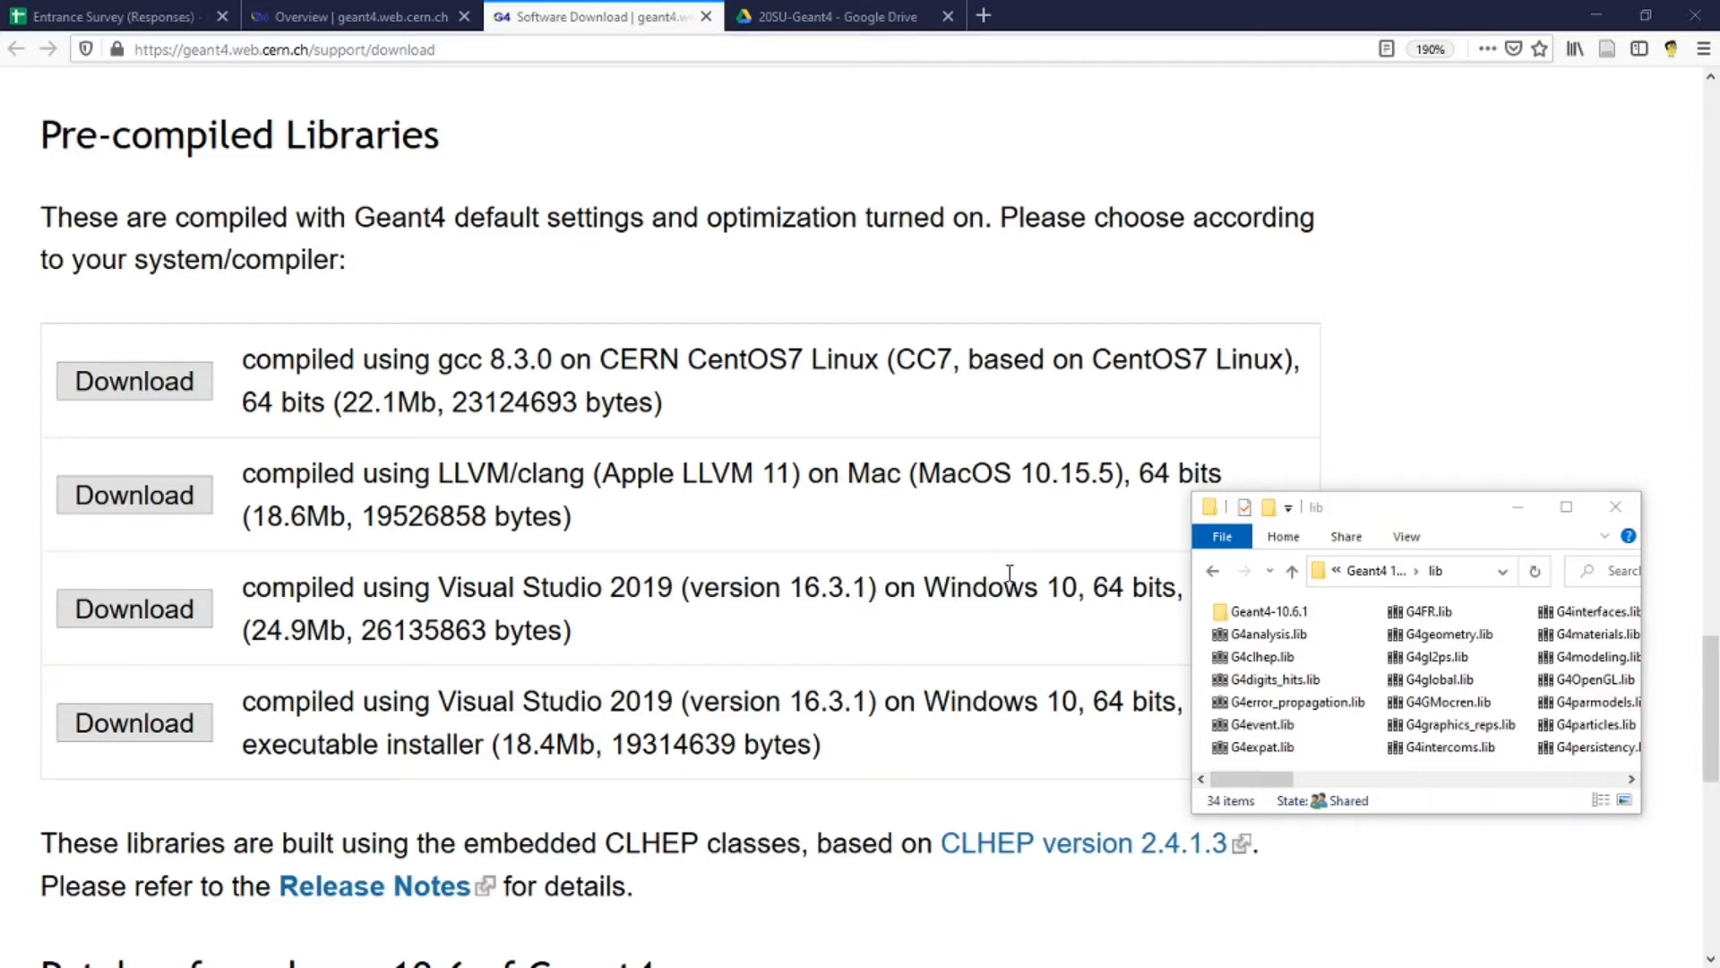
pyautogui.moveTo(952, 626)
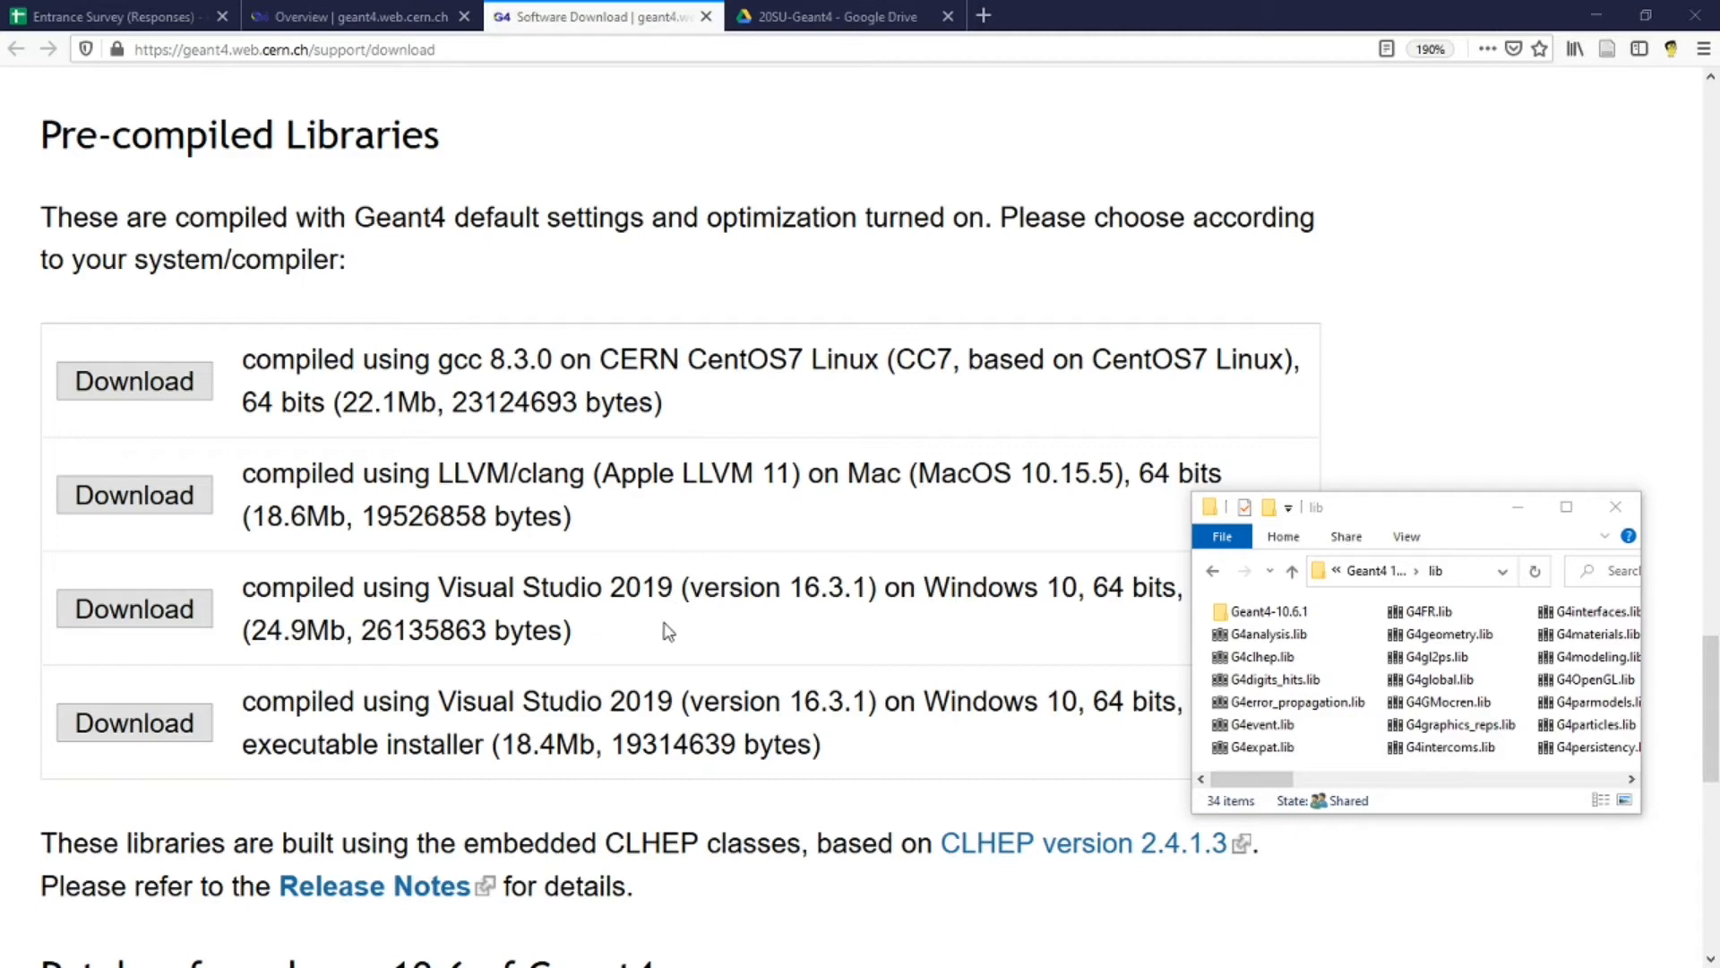
pyautogui.moveTo(670, 631)
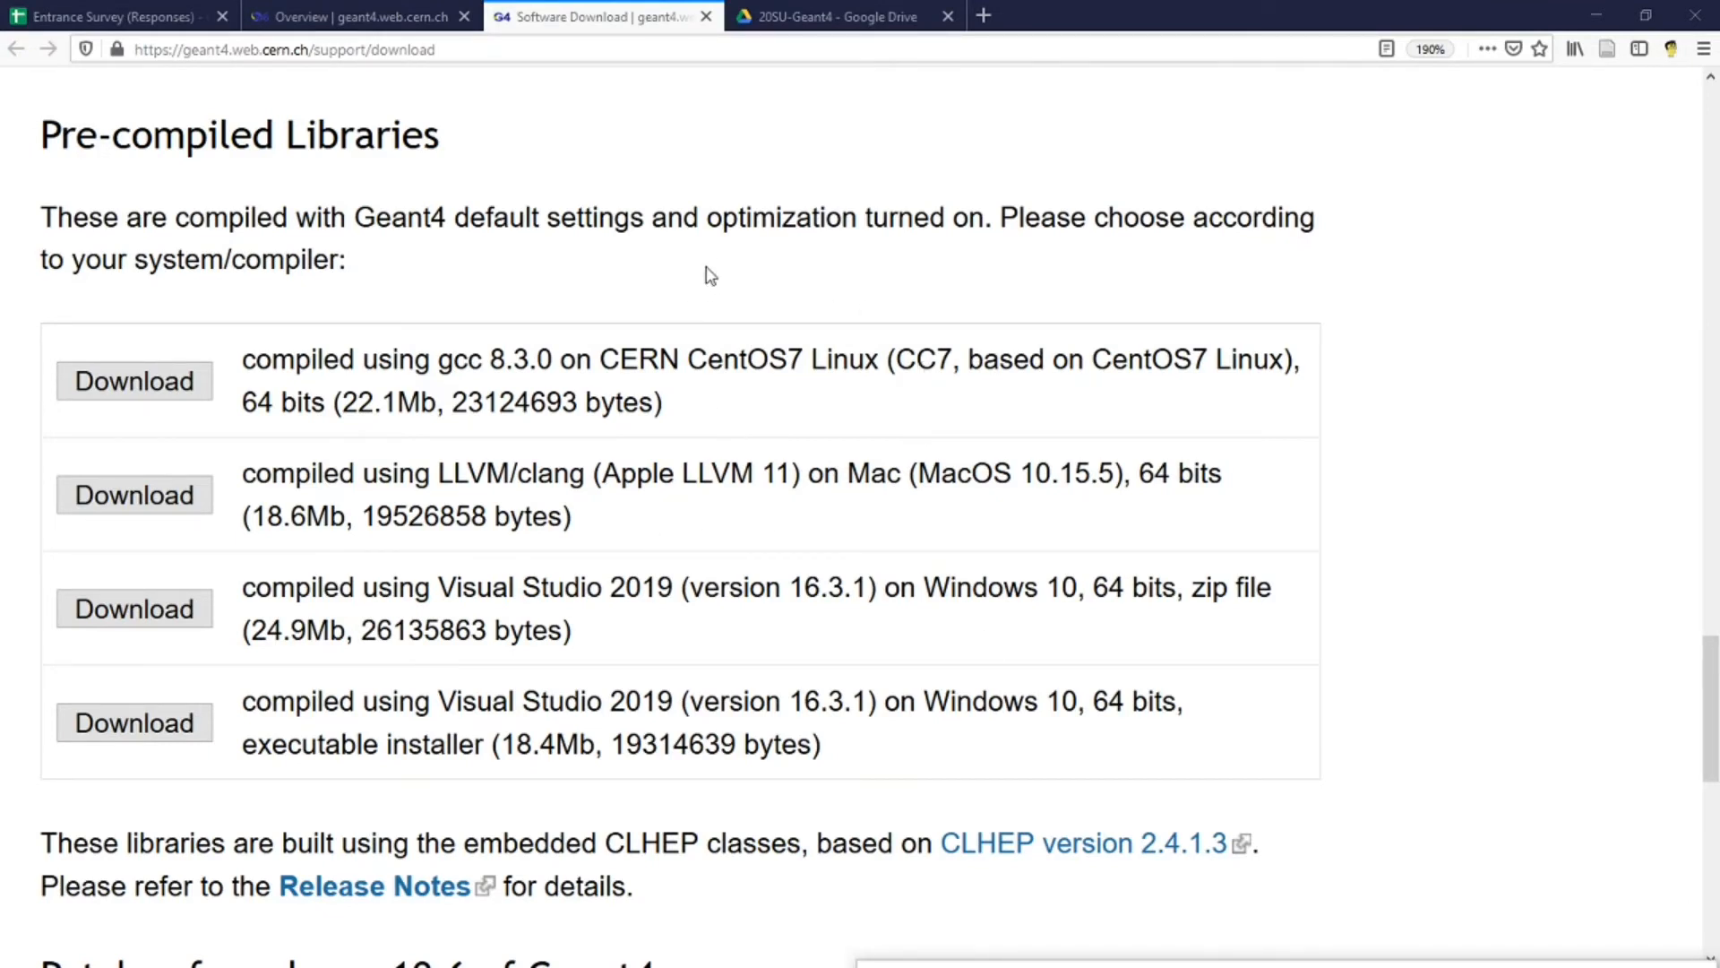
pyautogui.moveTo(886, 319)
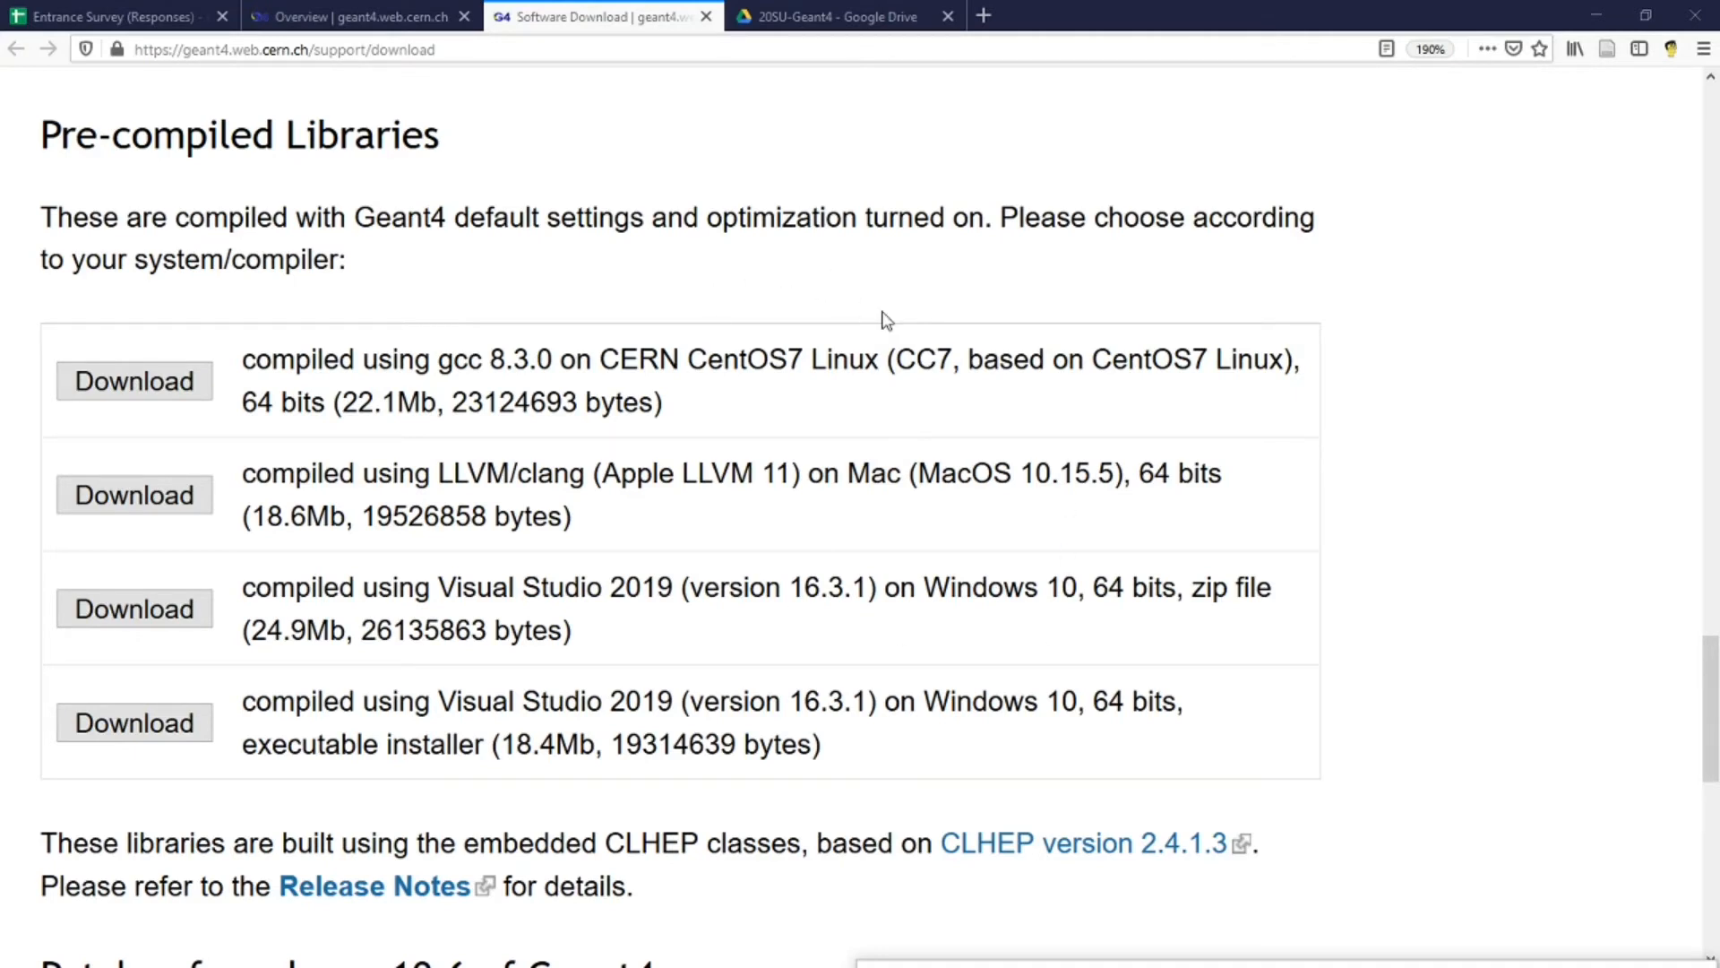
pyautogui.moveTo(220, 319)
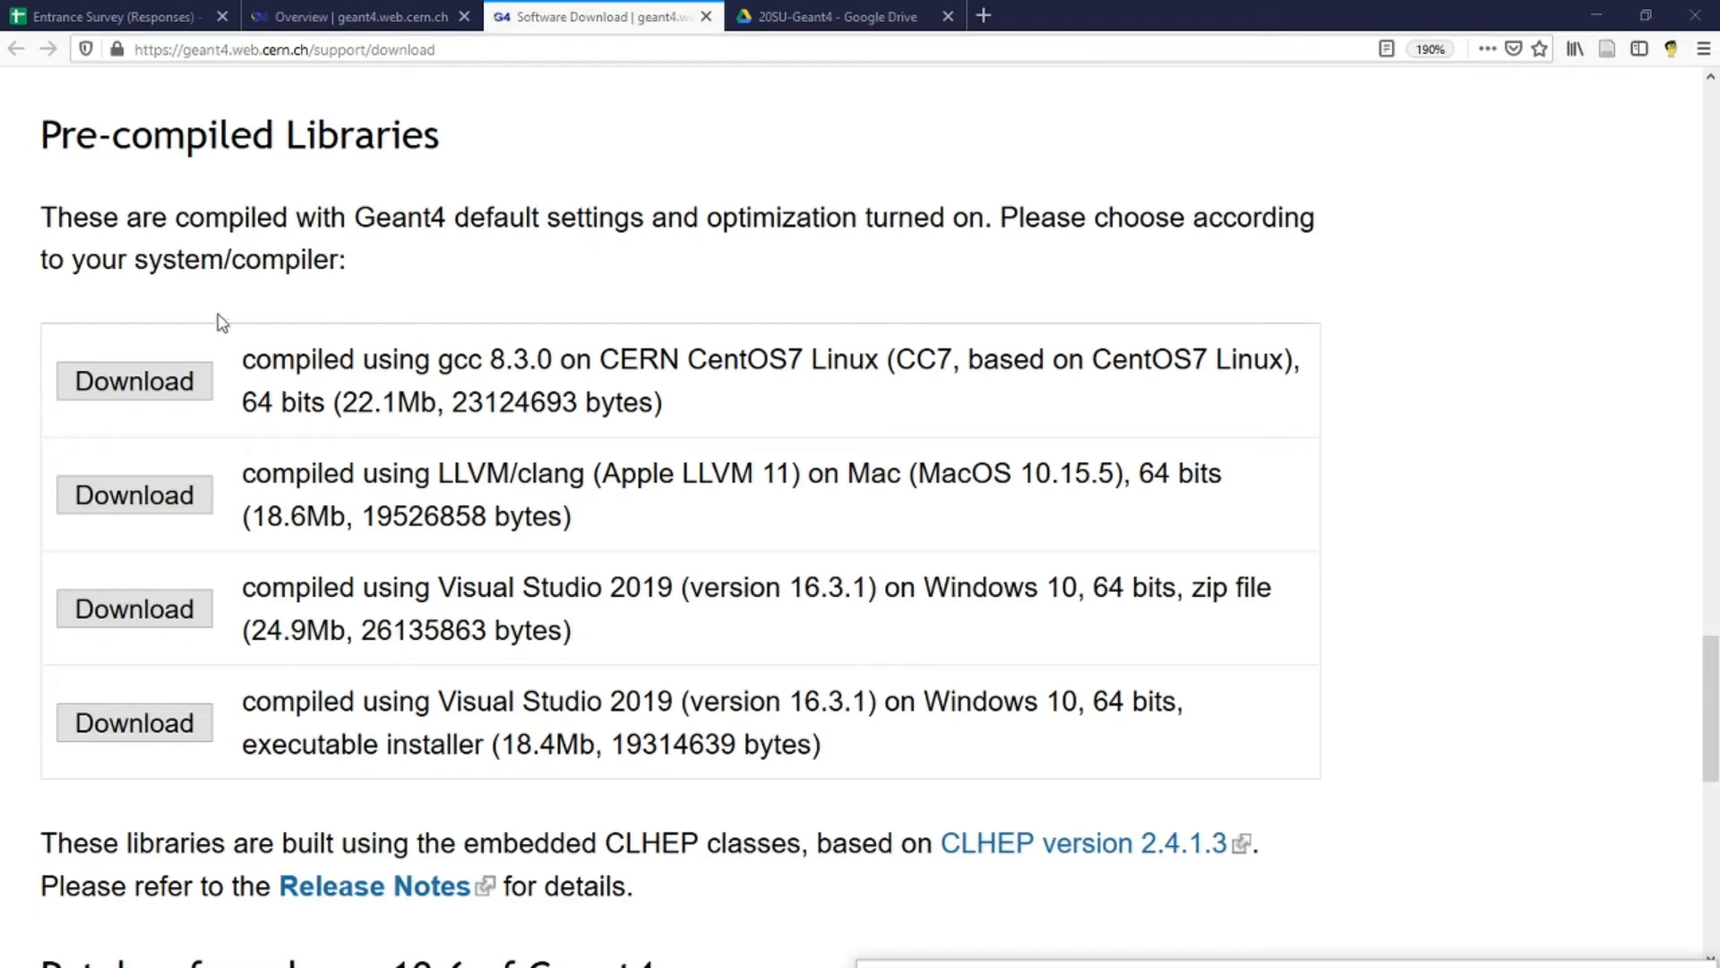
pyautogui.moveTo(127, 186)
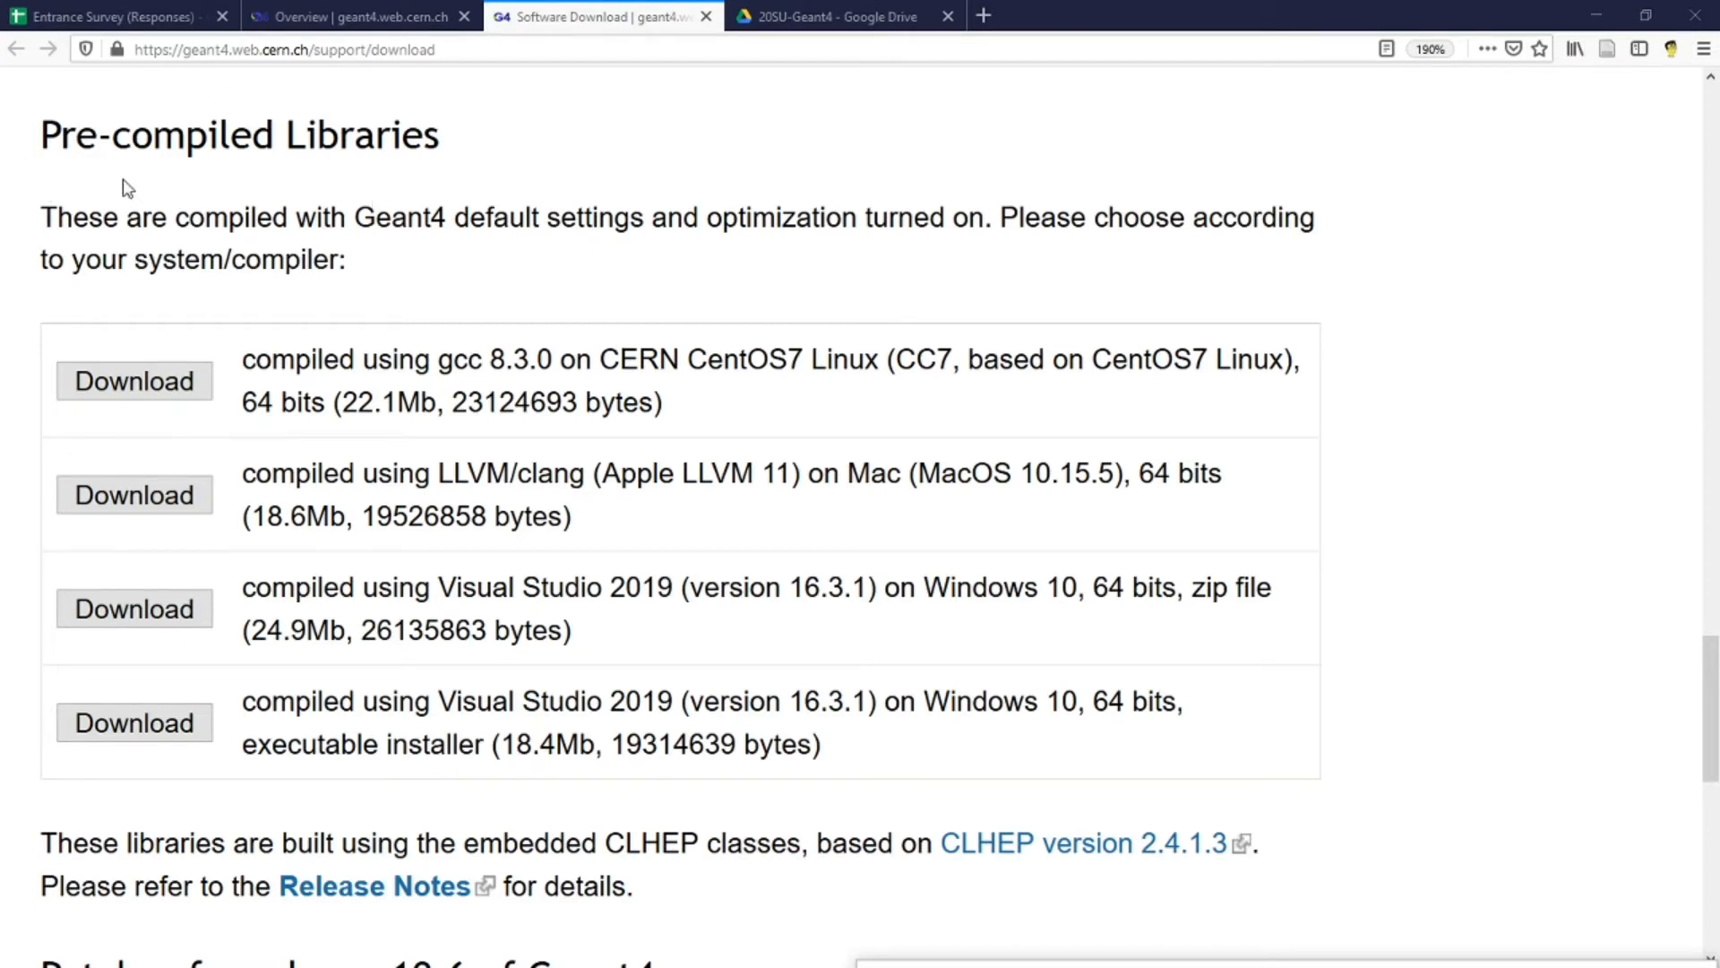
pyautogui.moveTo(367, 112)
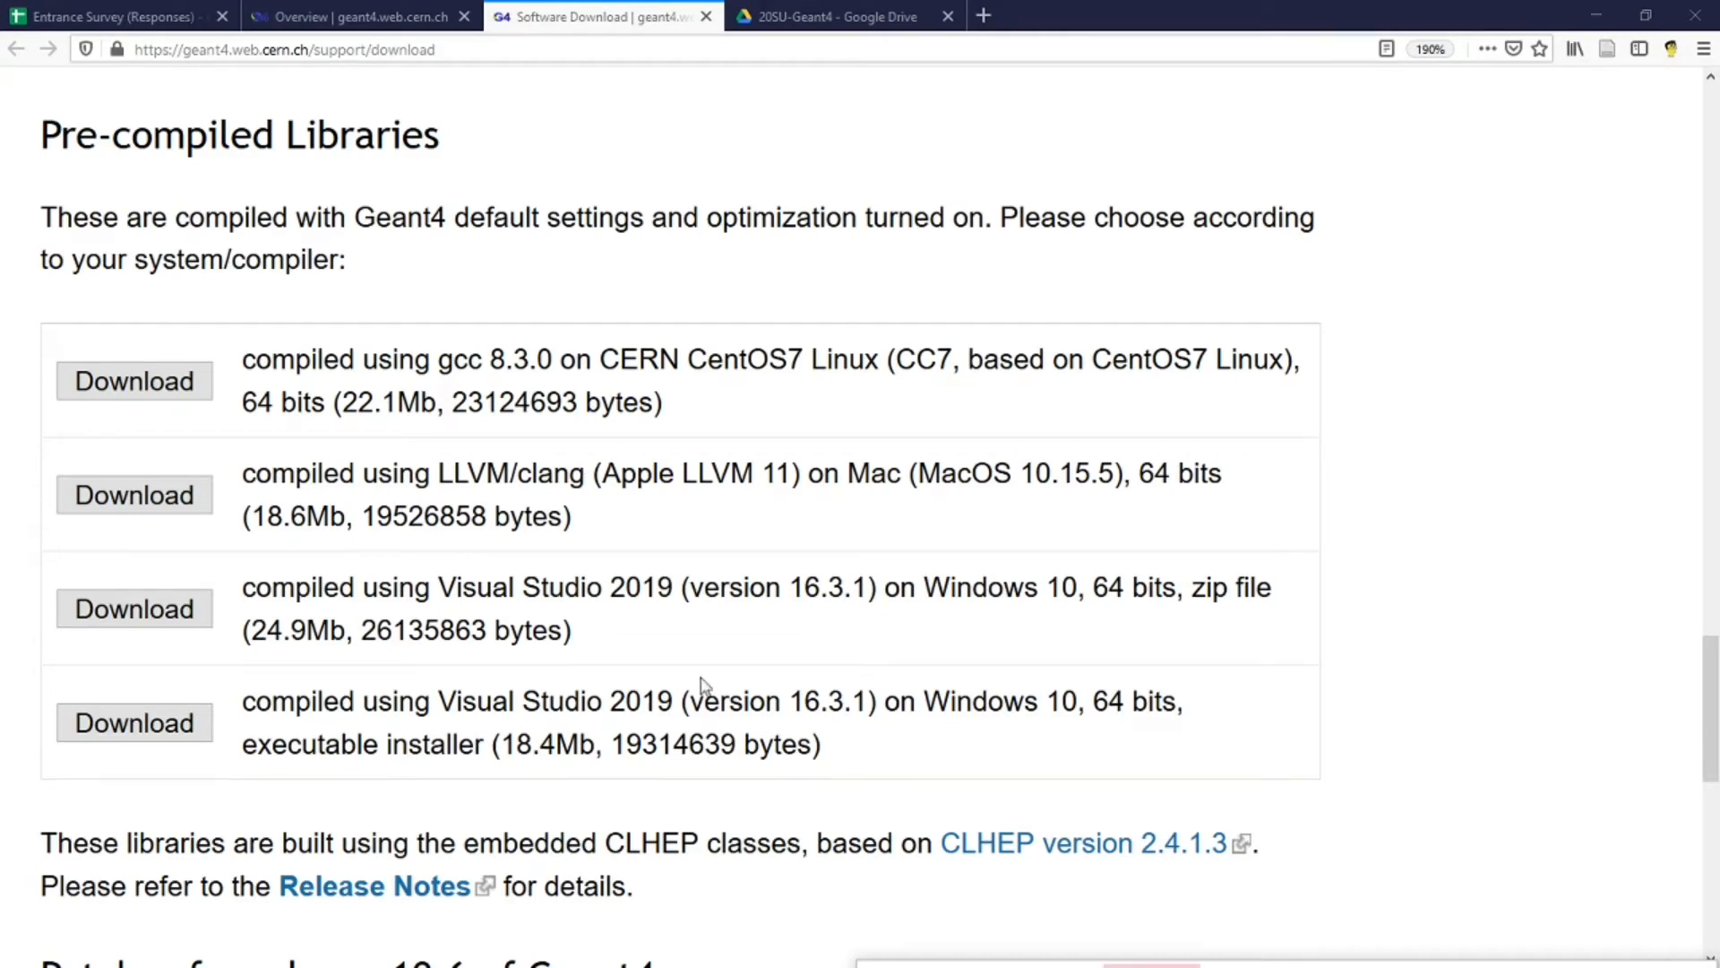
pyautogui.moveTo(165, 322)
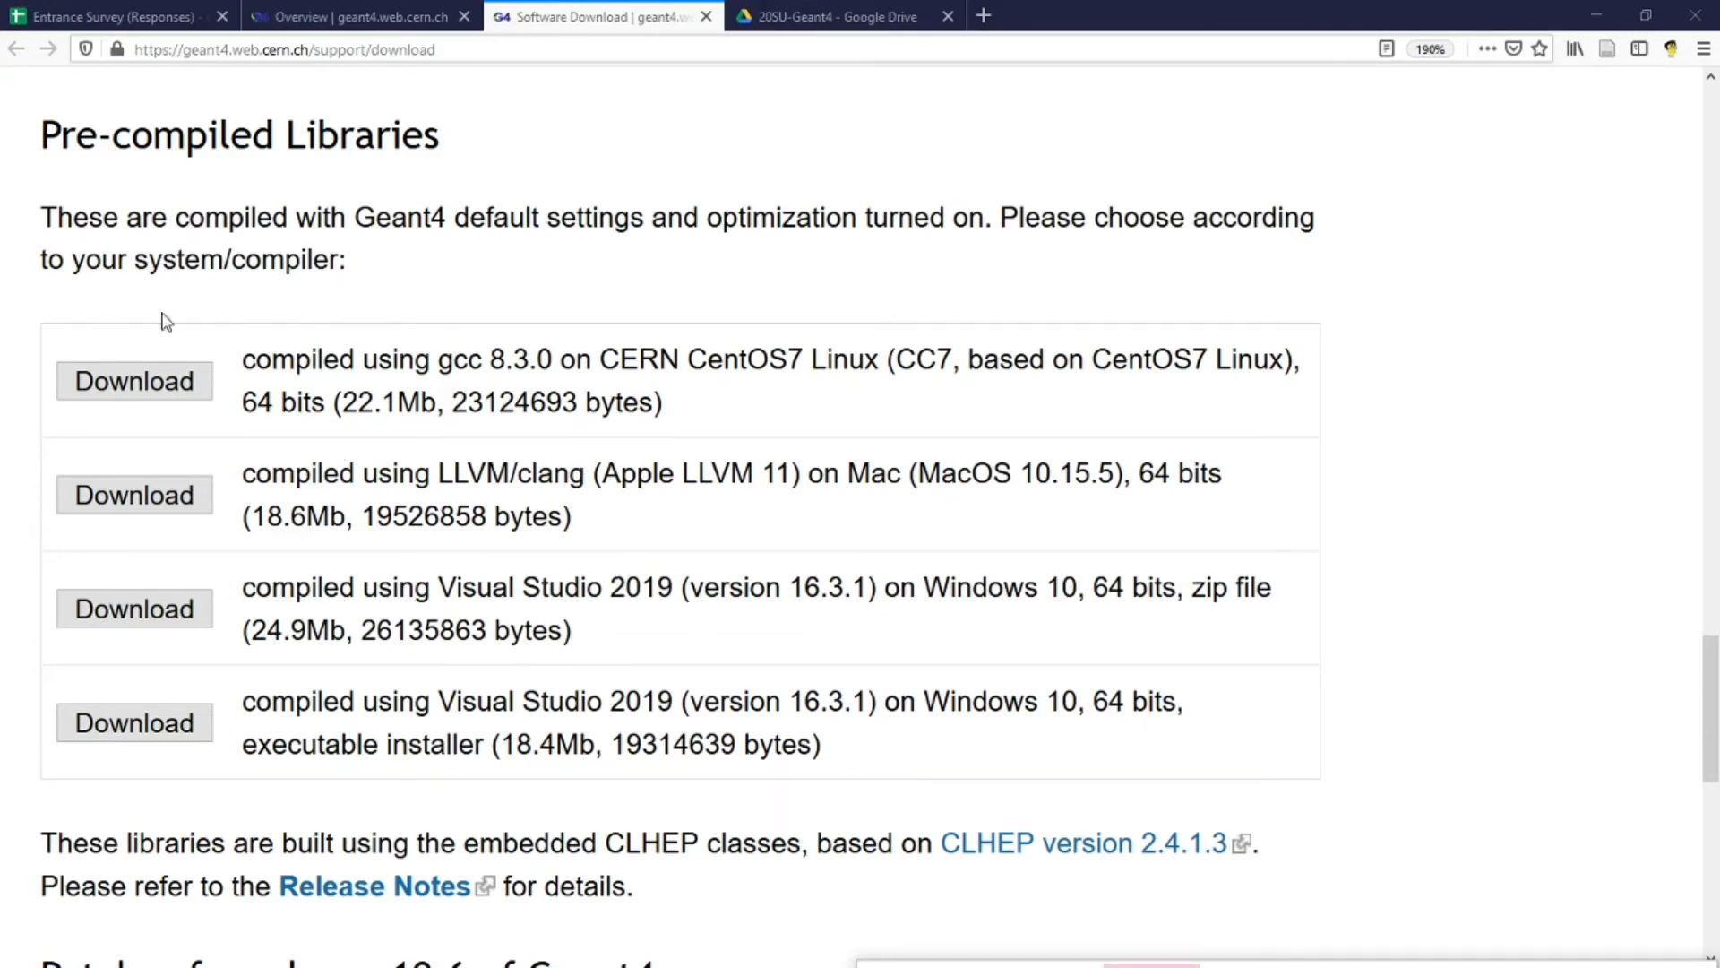
pyautogui.moveTo(344, 172)
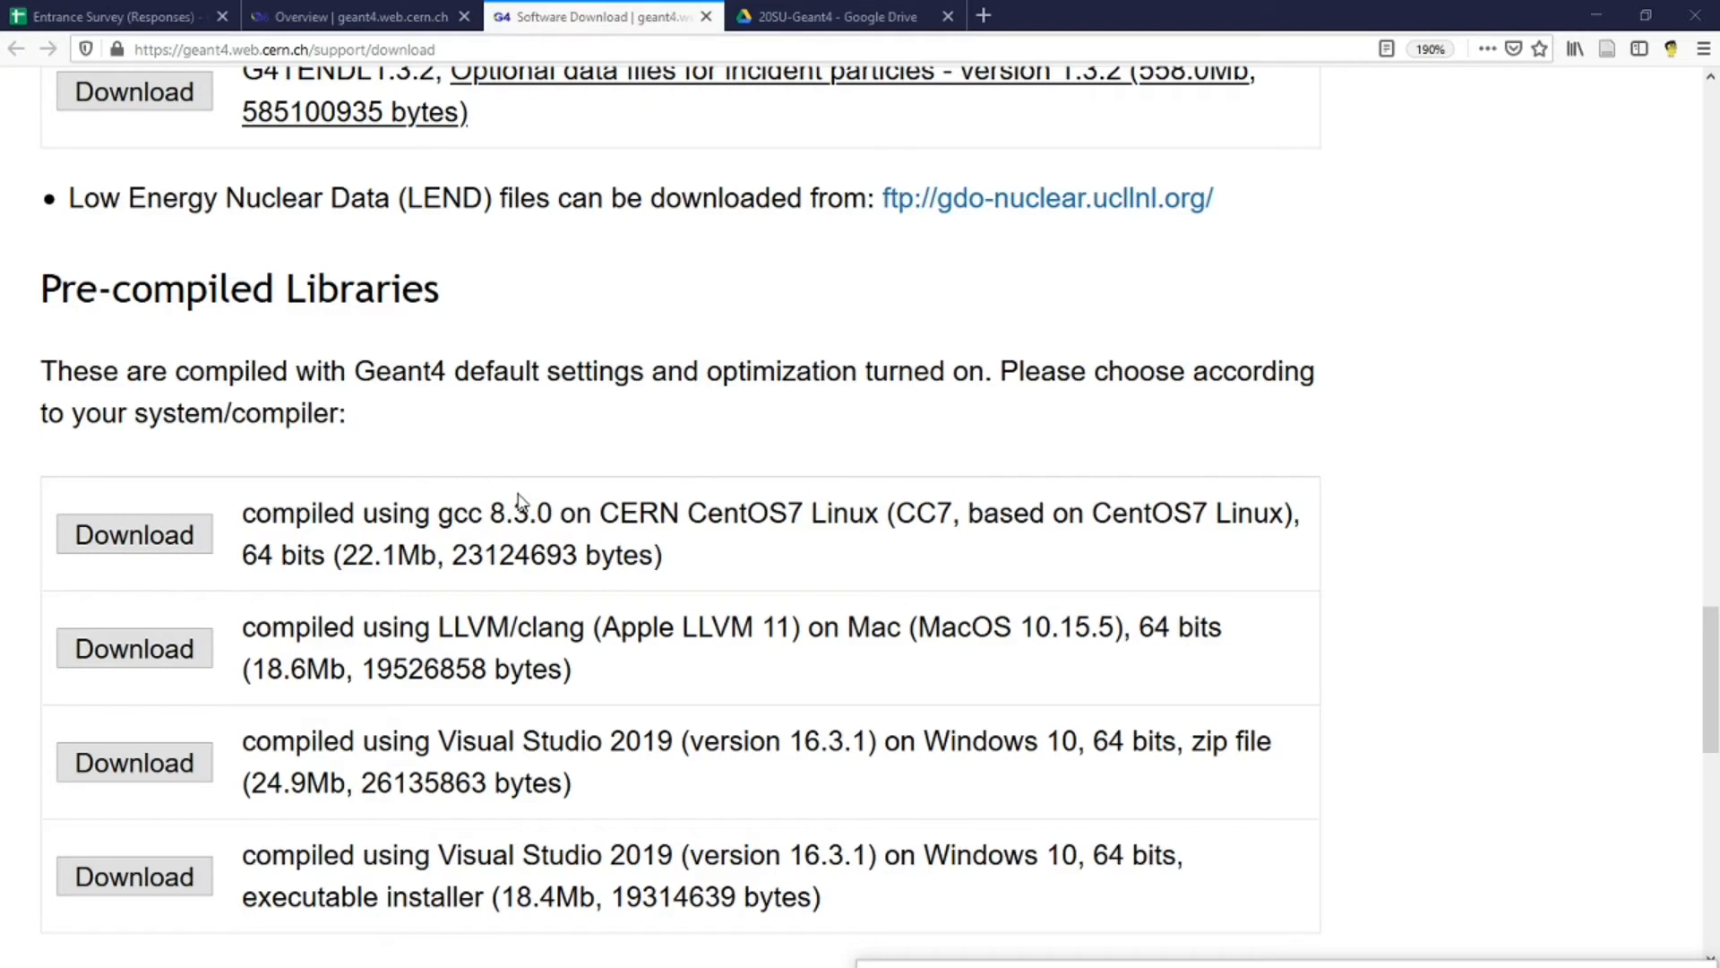
pyautogui.moveTo(60, 261)
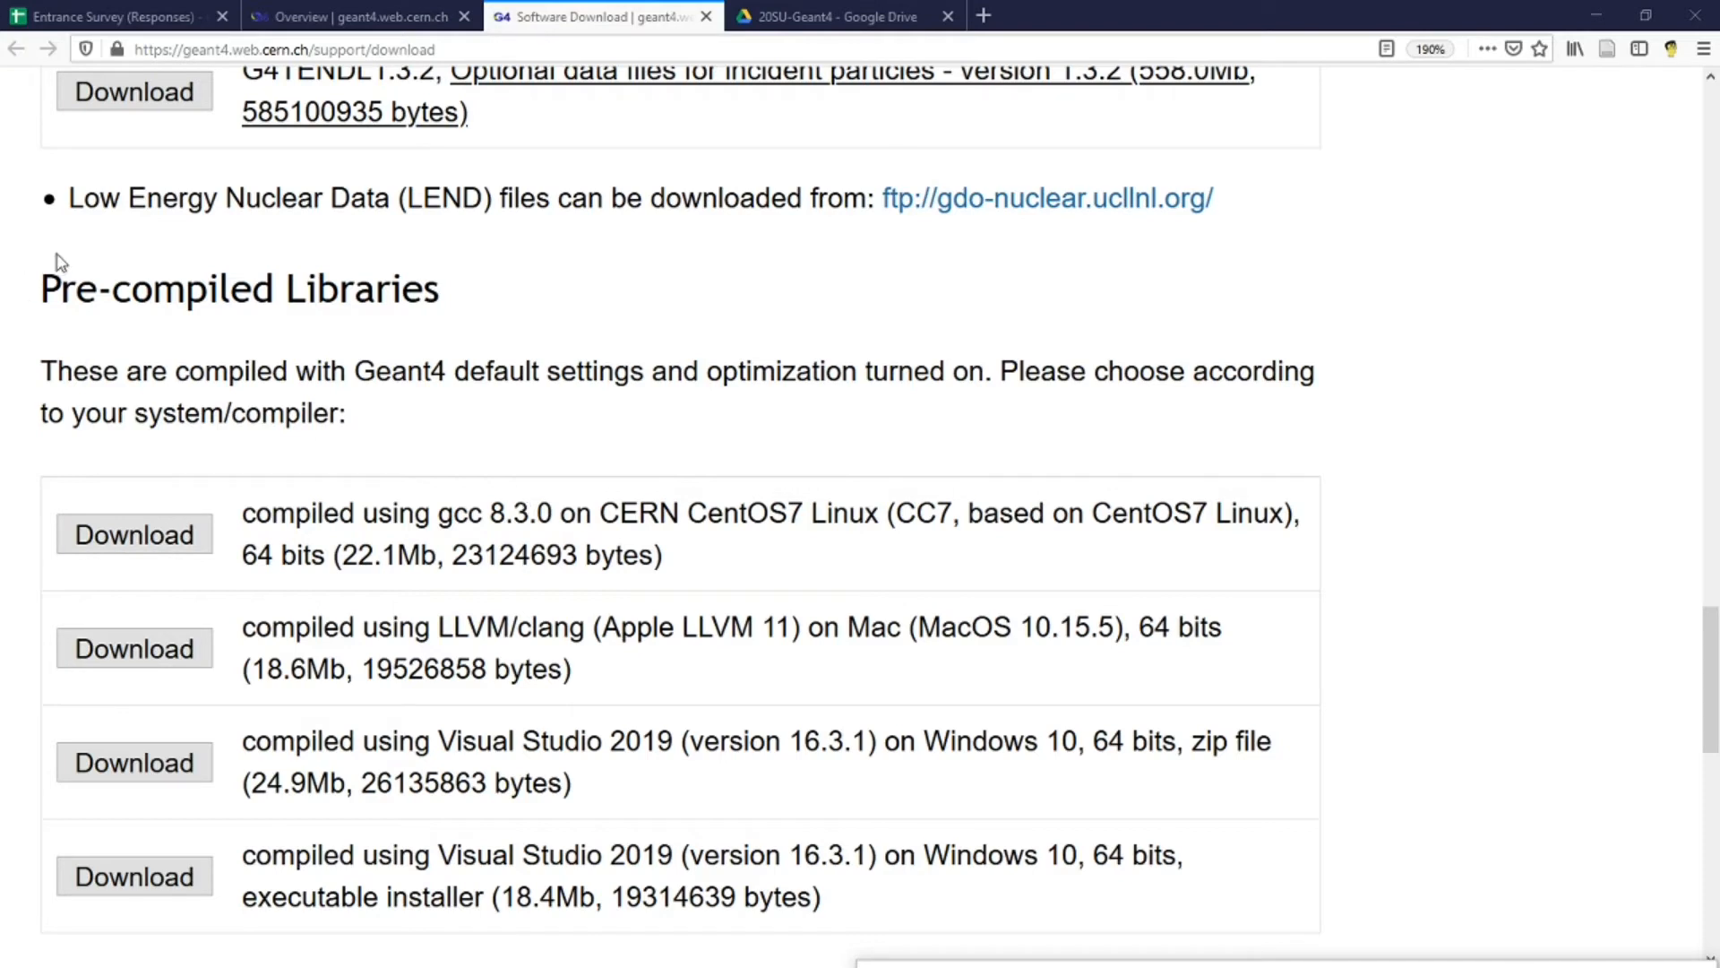
pyautogui.moveTo(93, 322)
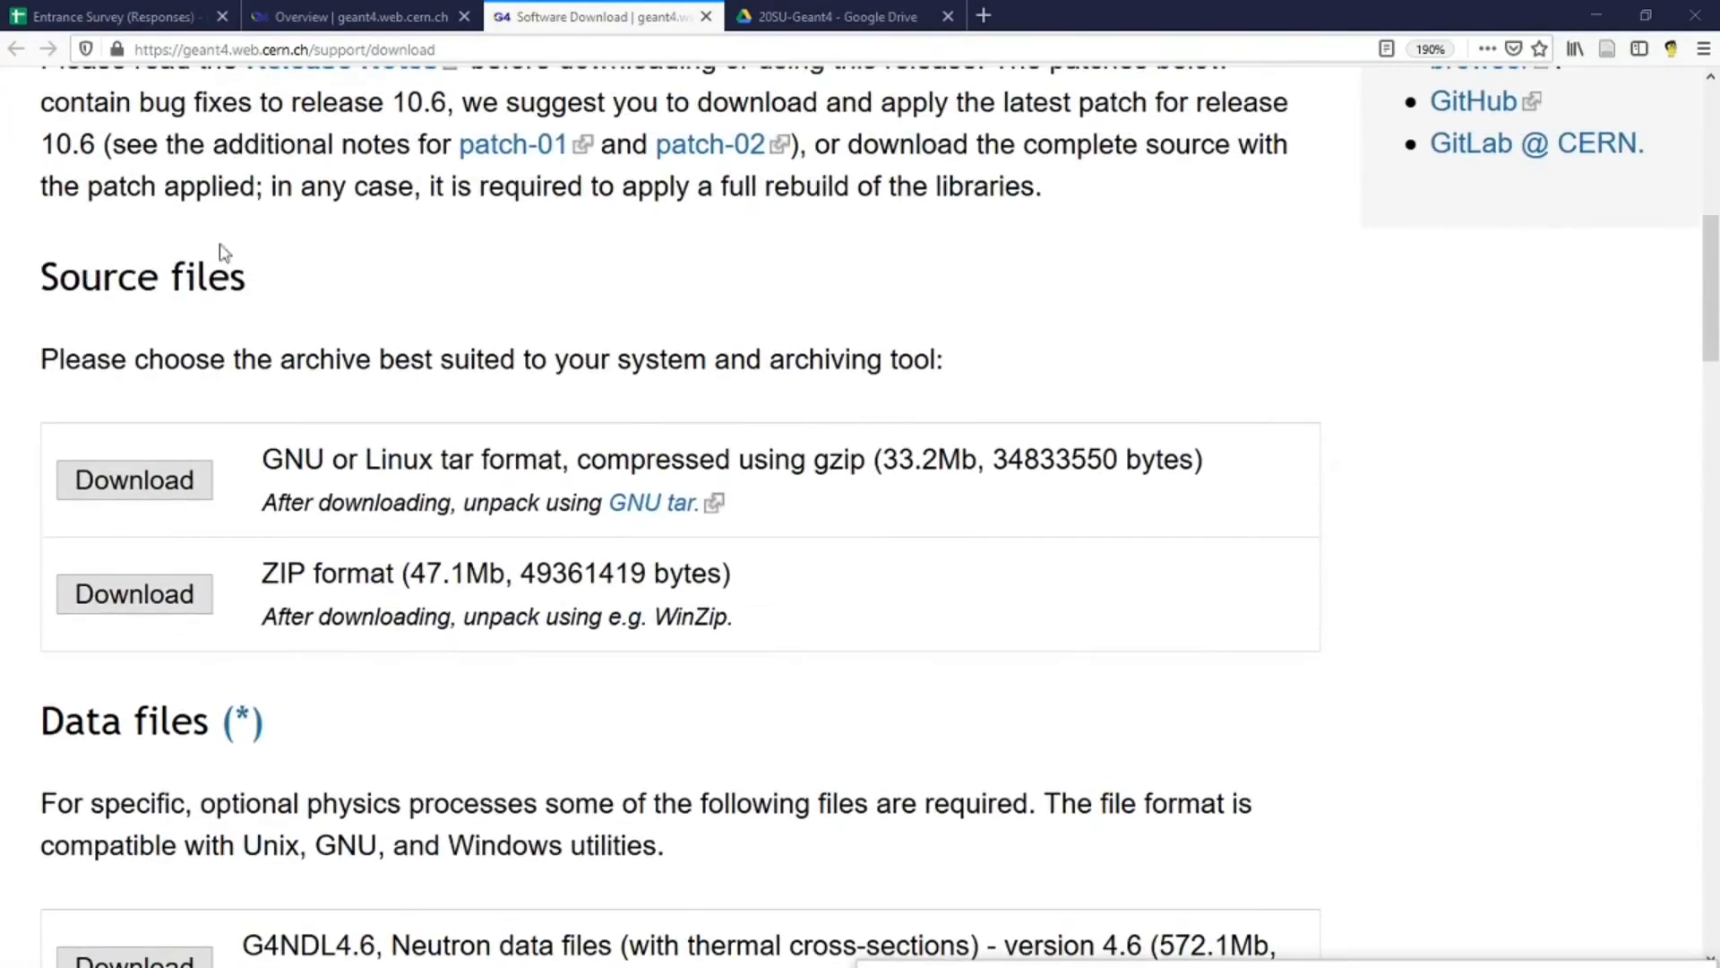
pyautogui.moveTo(280, 529)
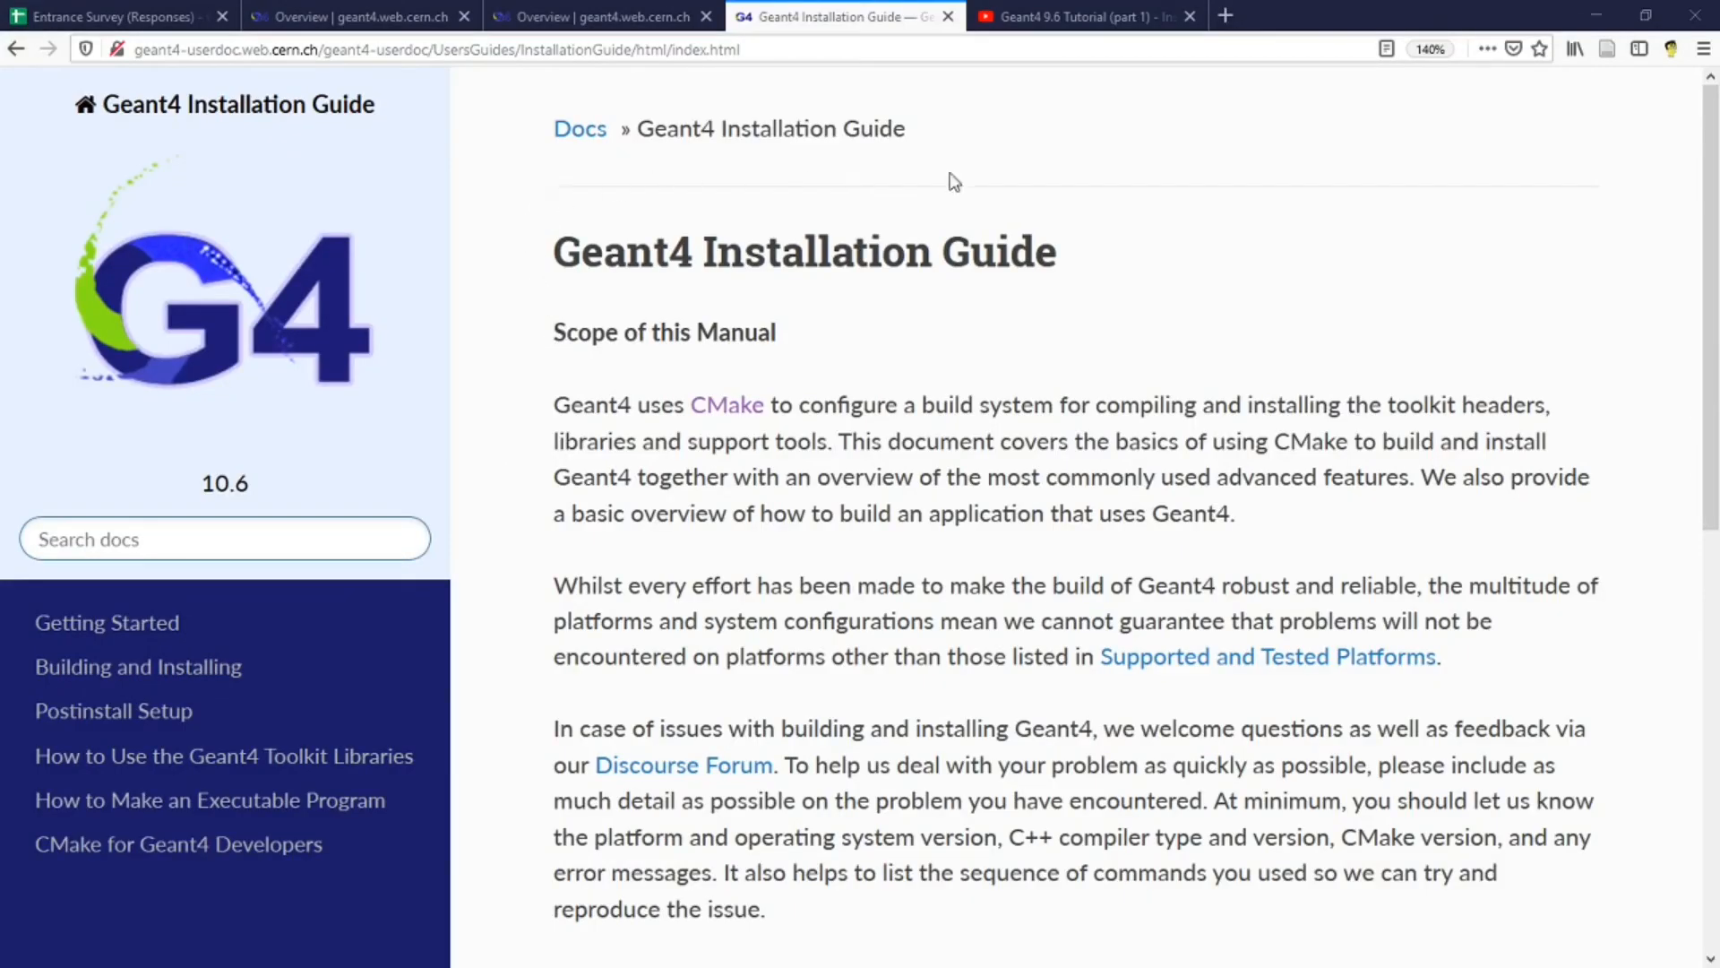
# Show the Building and Installing chapter of the Geant4 Installation Guide
pyautogui.click(598, 17)
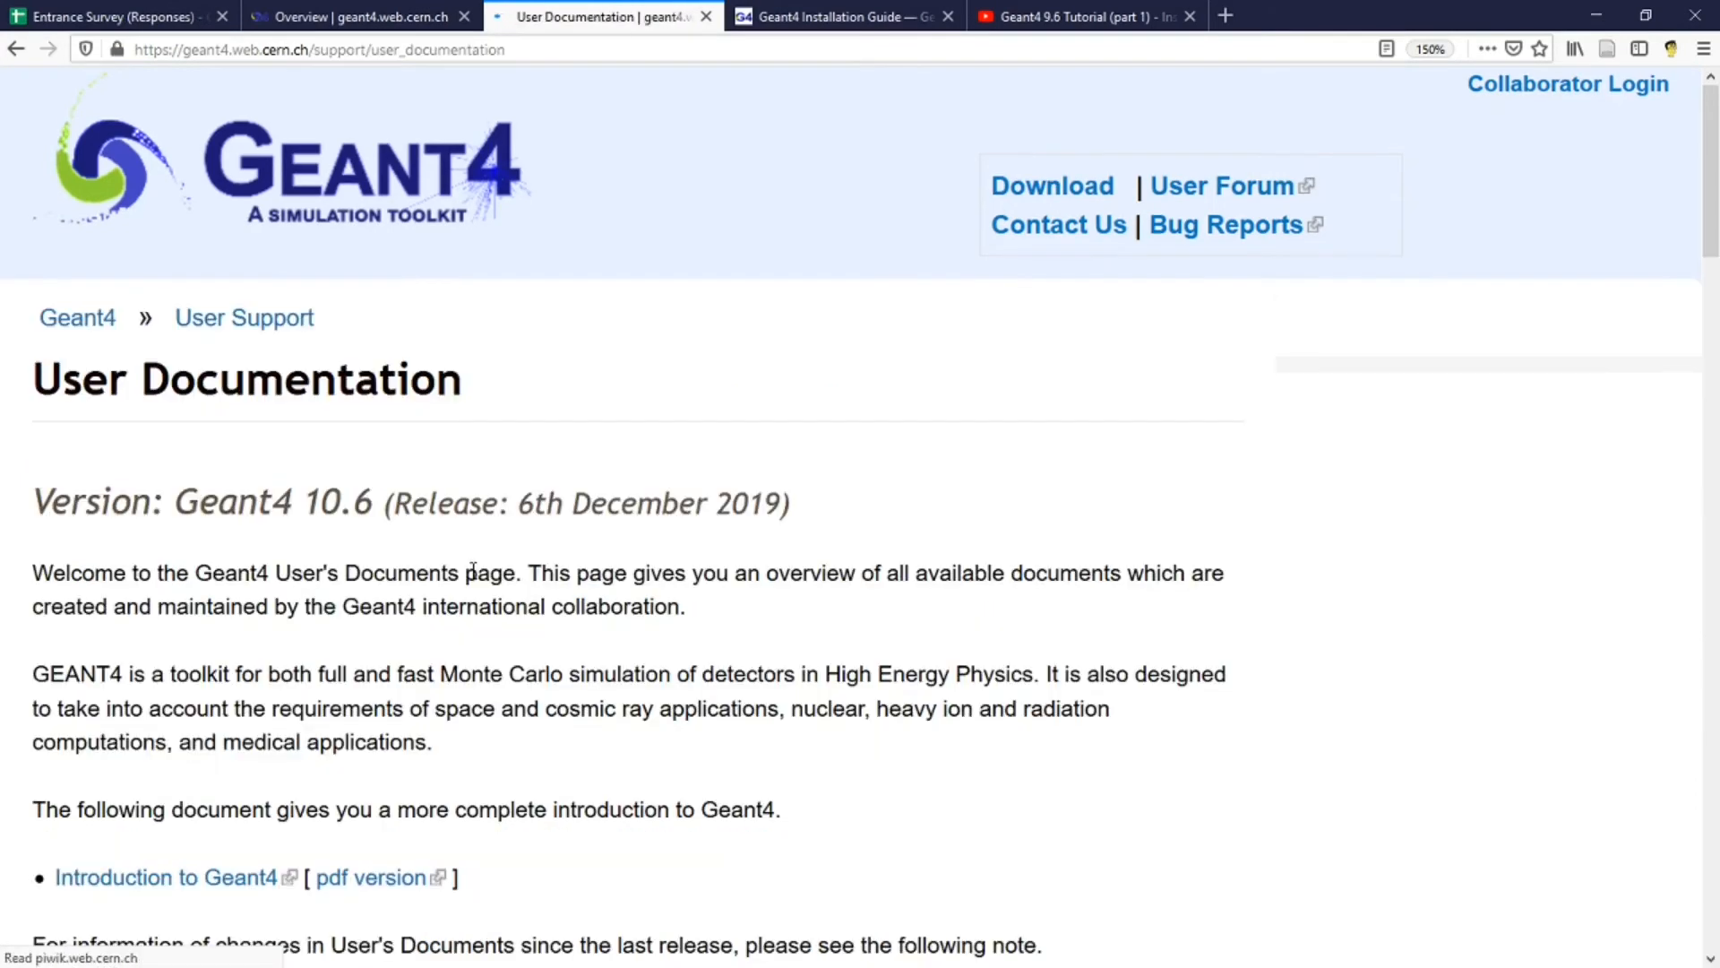
pyautogui.scroll(-3)
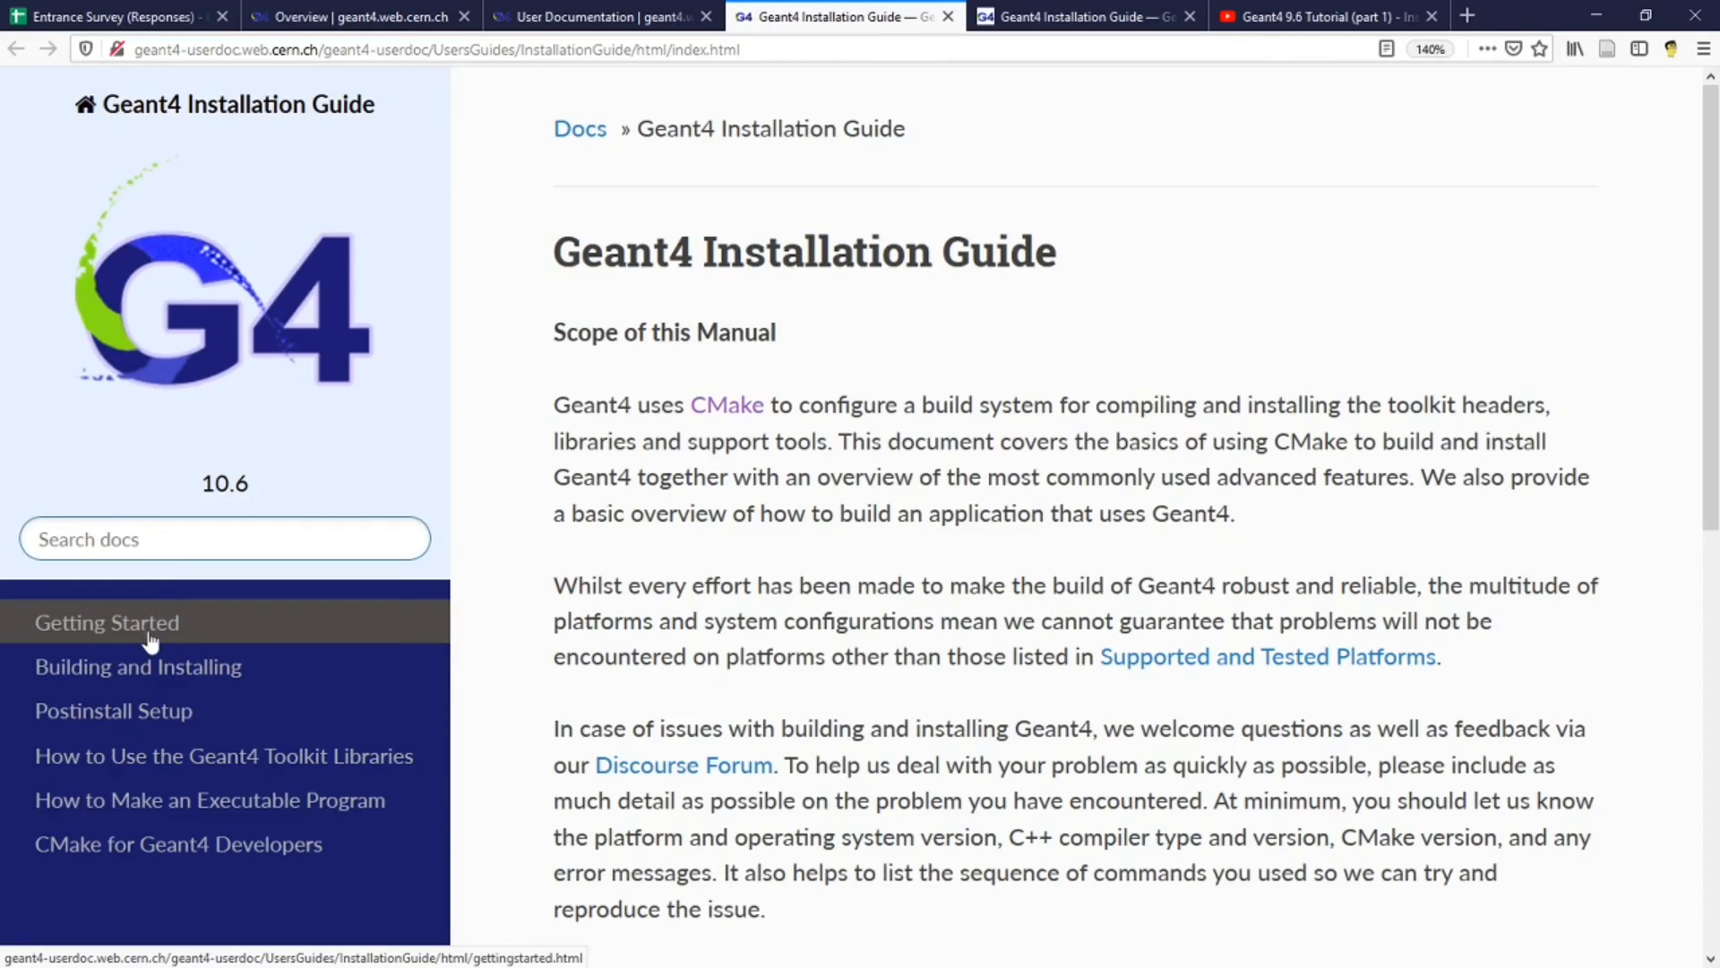
pyautogui.click(137, 666)
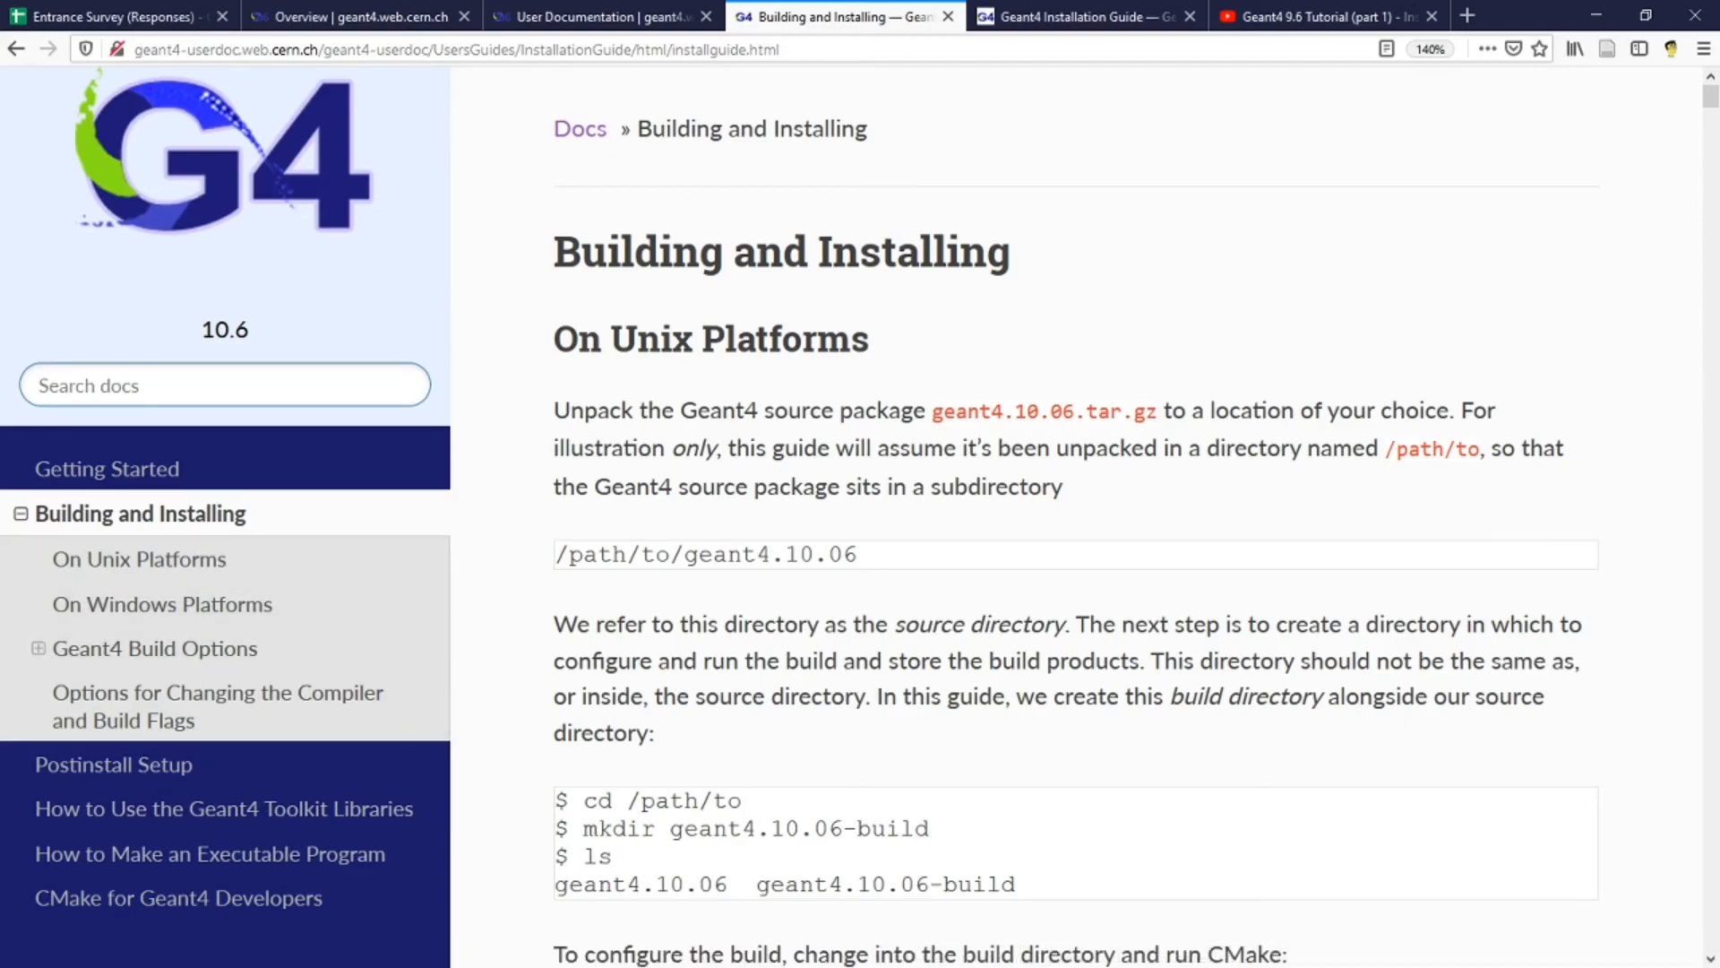
# Bring up the Geant4 installation tutorial video, then the GEARS install instructions
pyautogui.click(1311, 16)
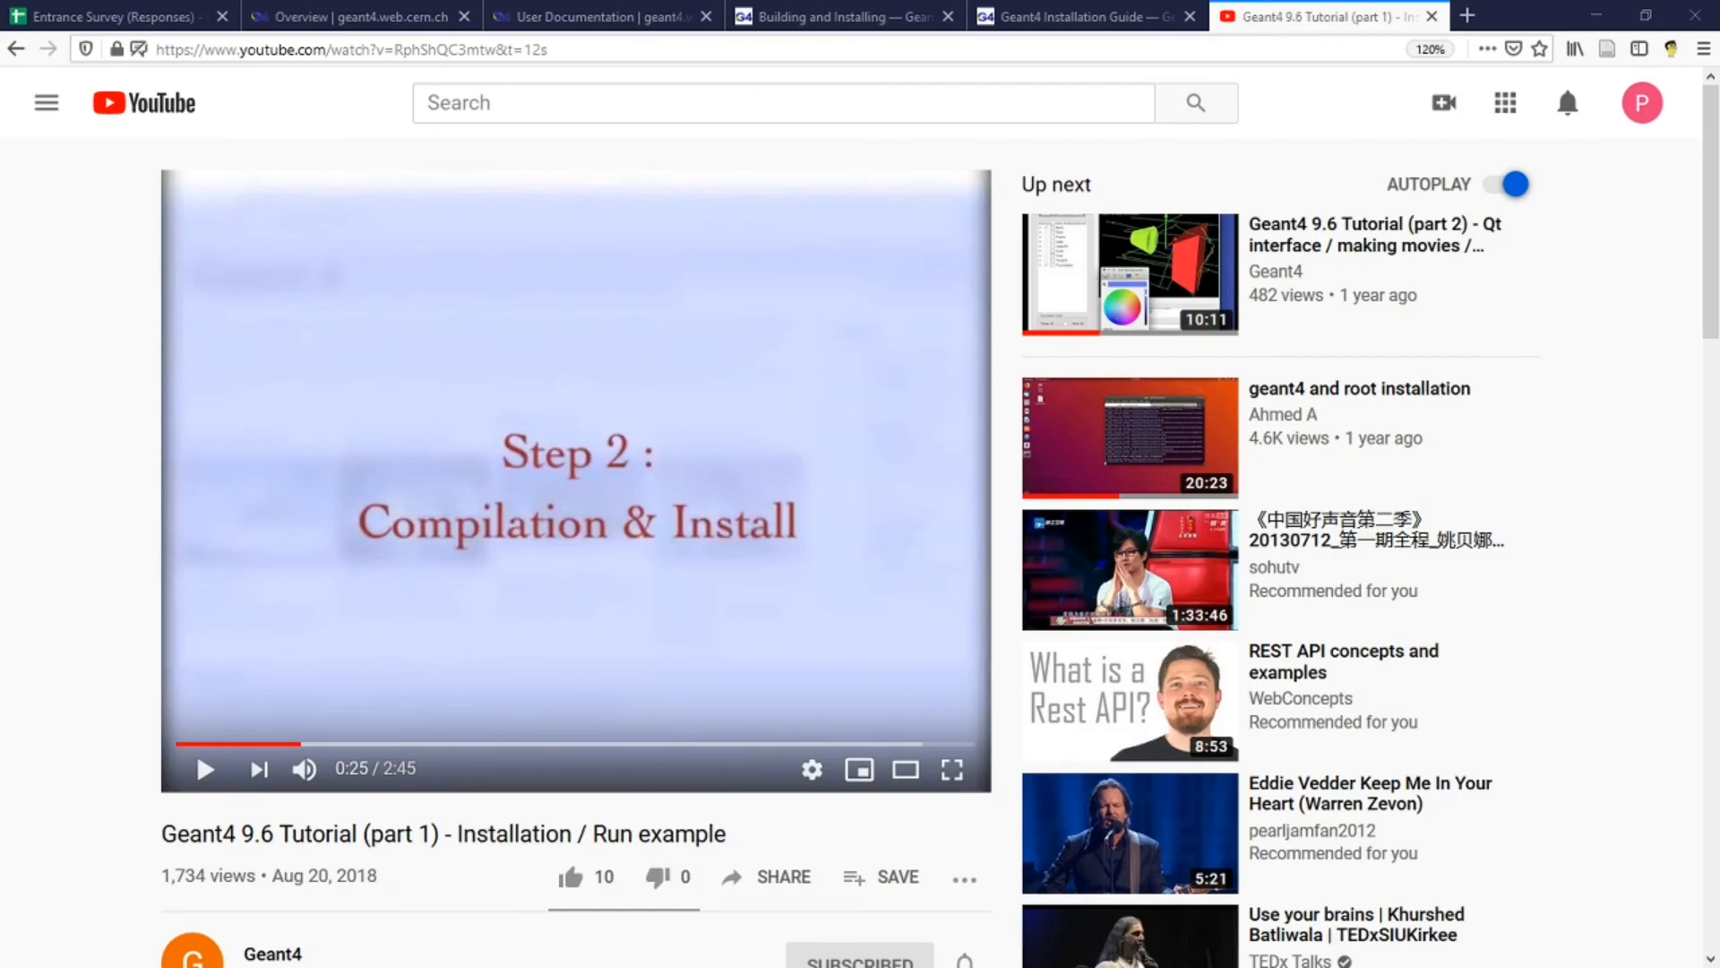
pyautogui.click(1317, 16)
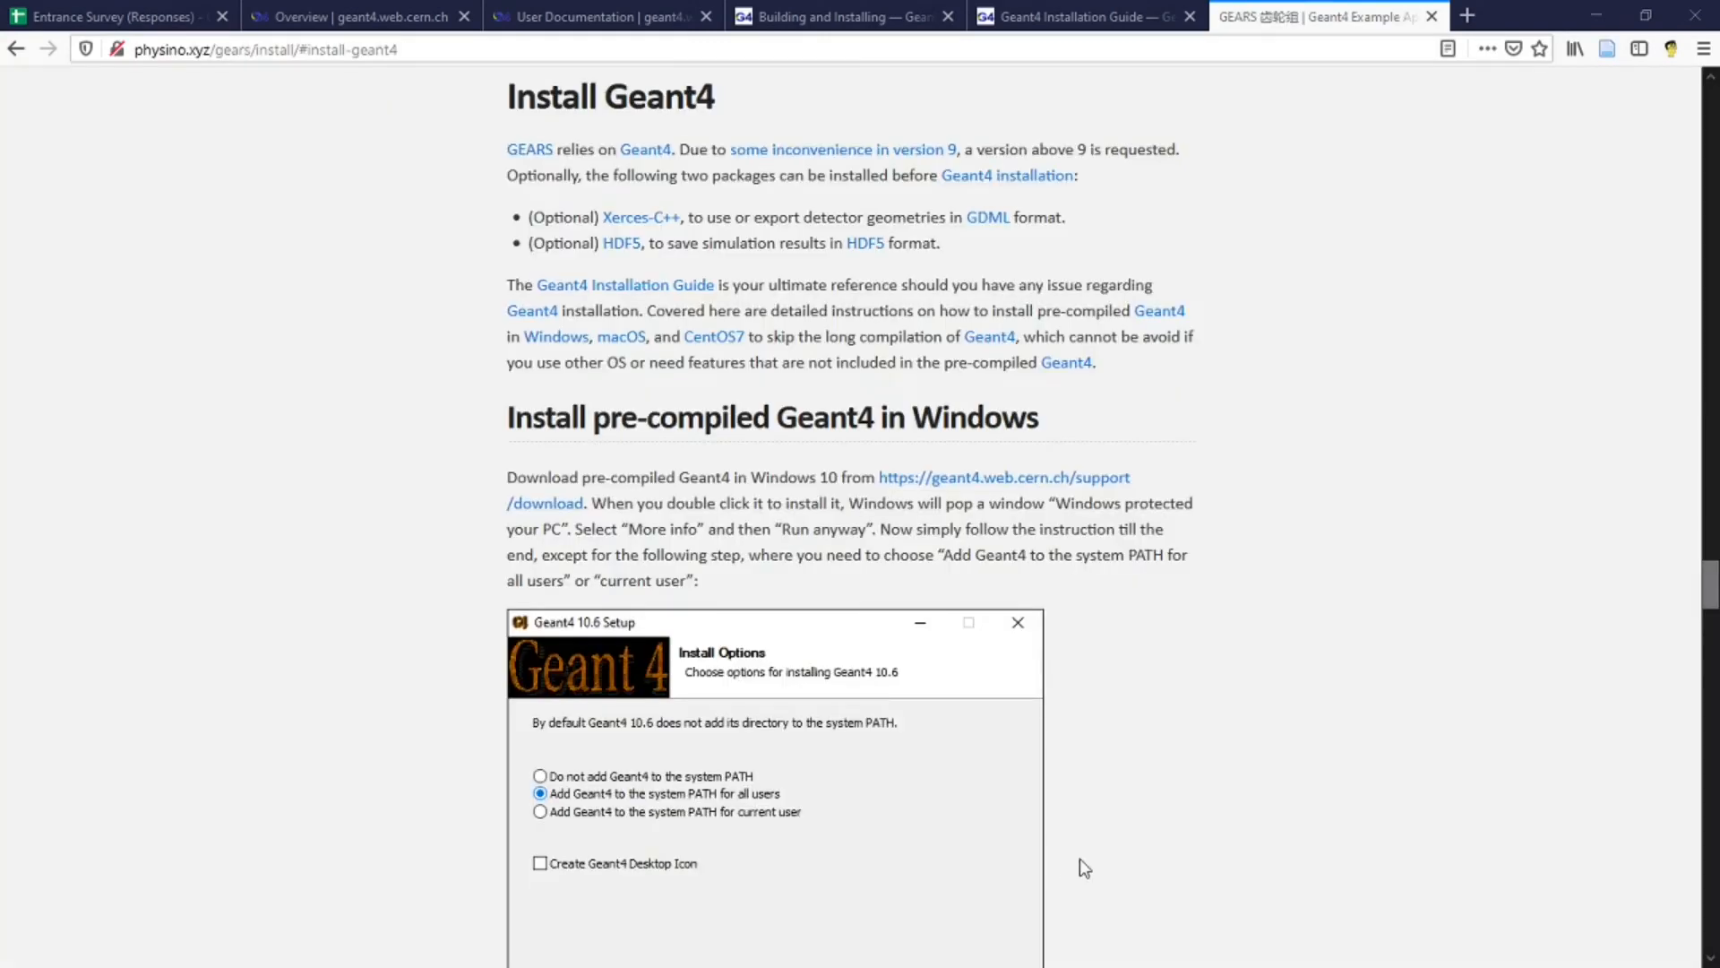
pyautogui.moveTo(486, 387)
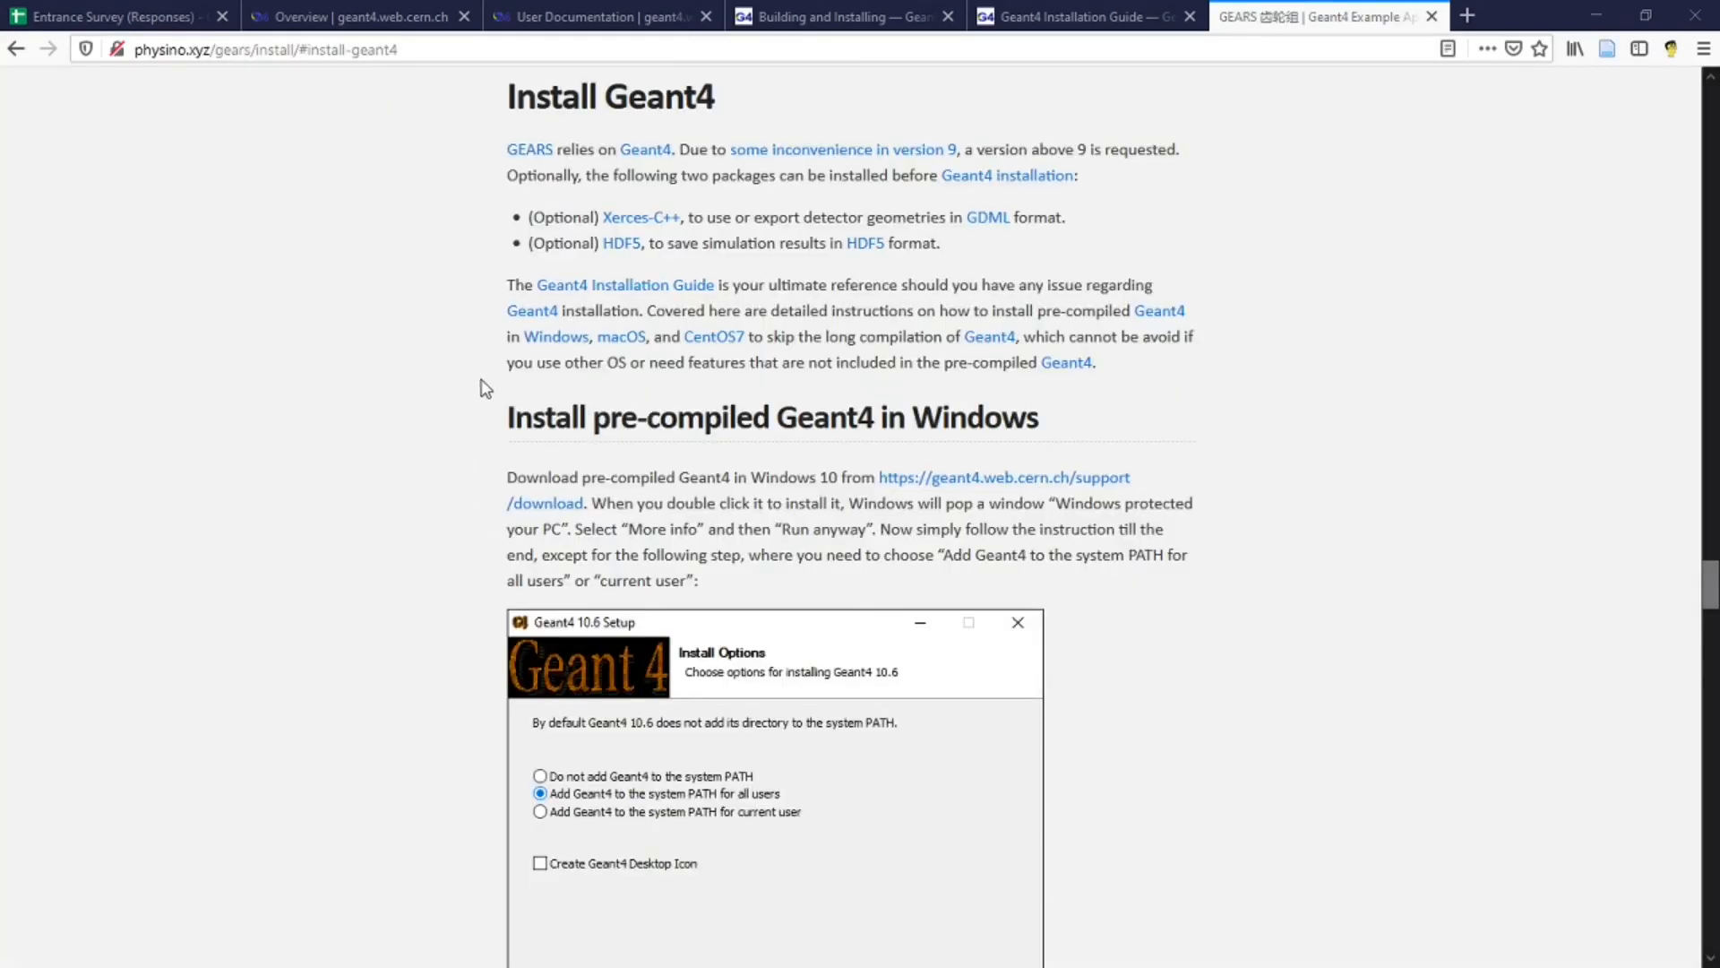
# Scroll through the pre-compiled Geant4 install steps for Windows down to the macOS section
pyautogui.scroll(-3)
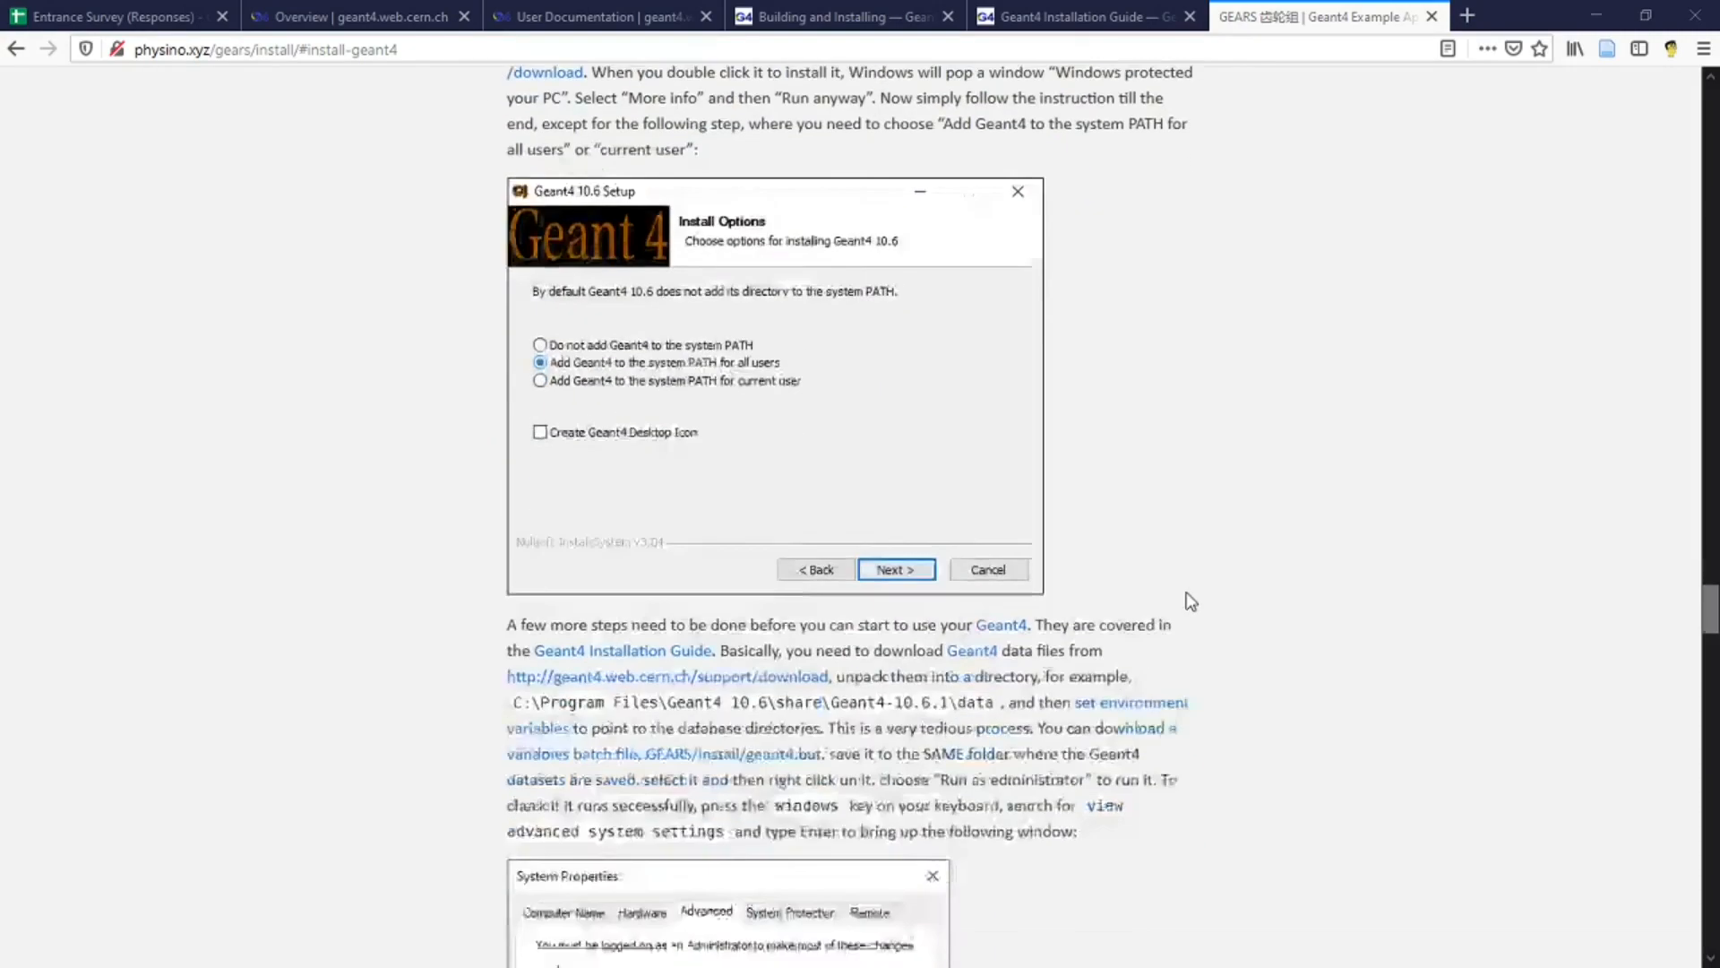
pyautogui.scroll(-3)
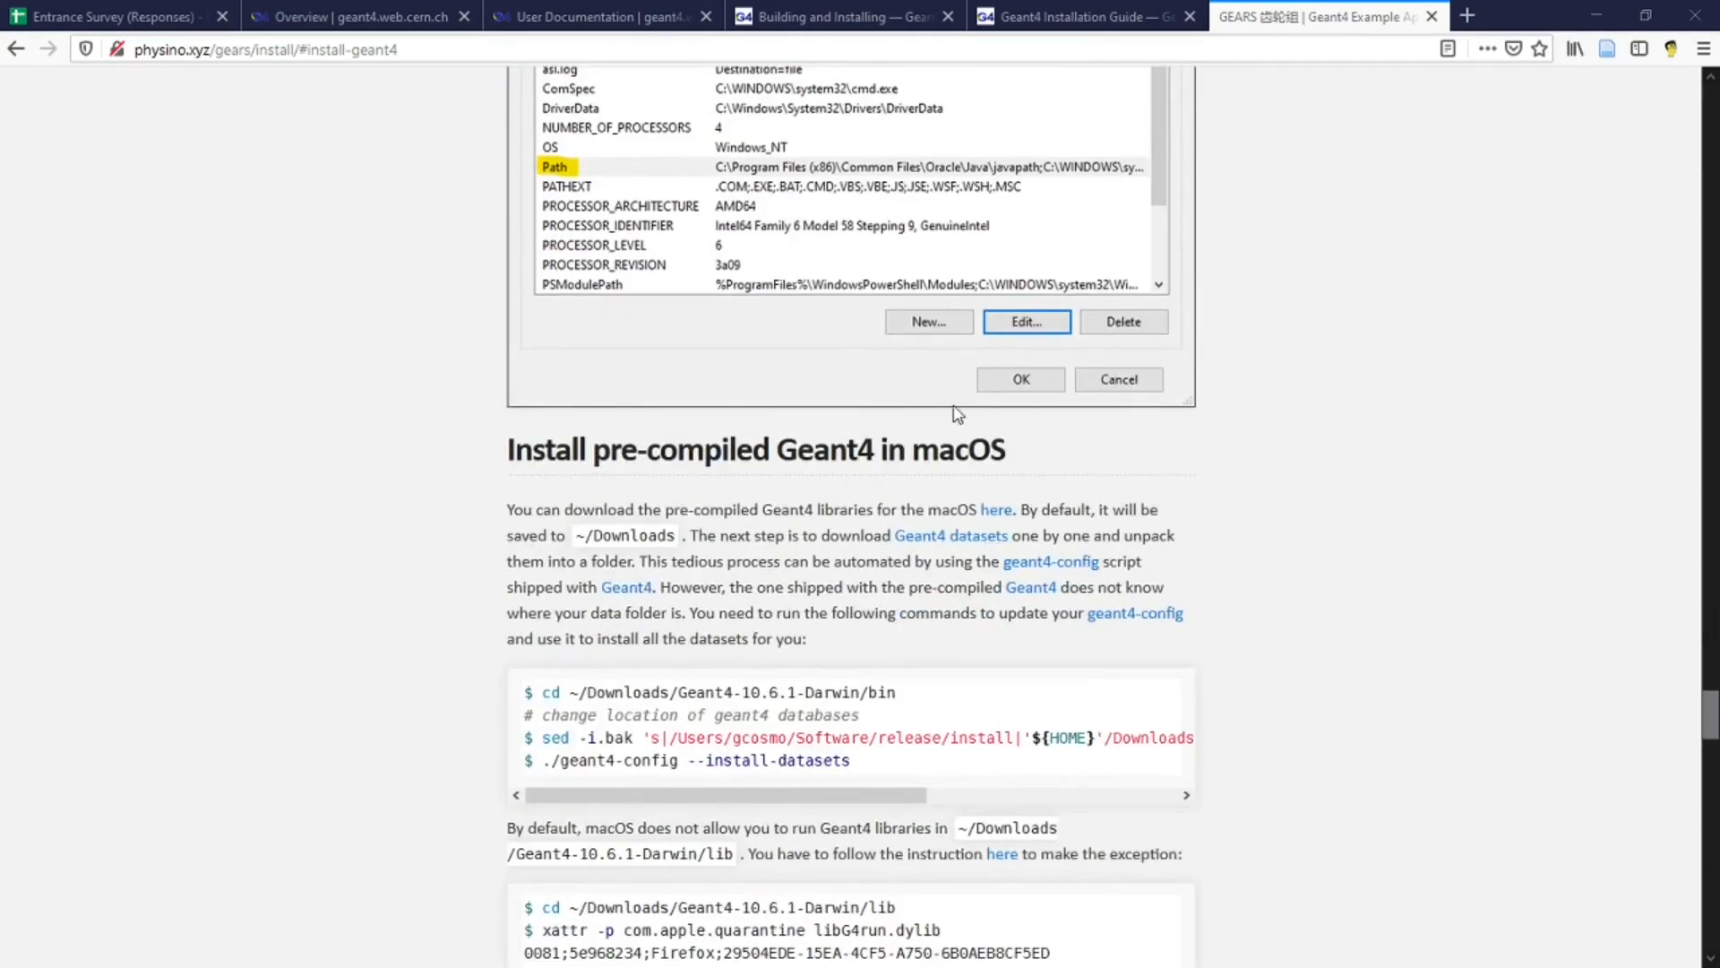